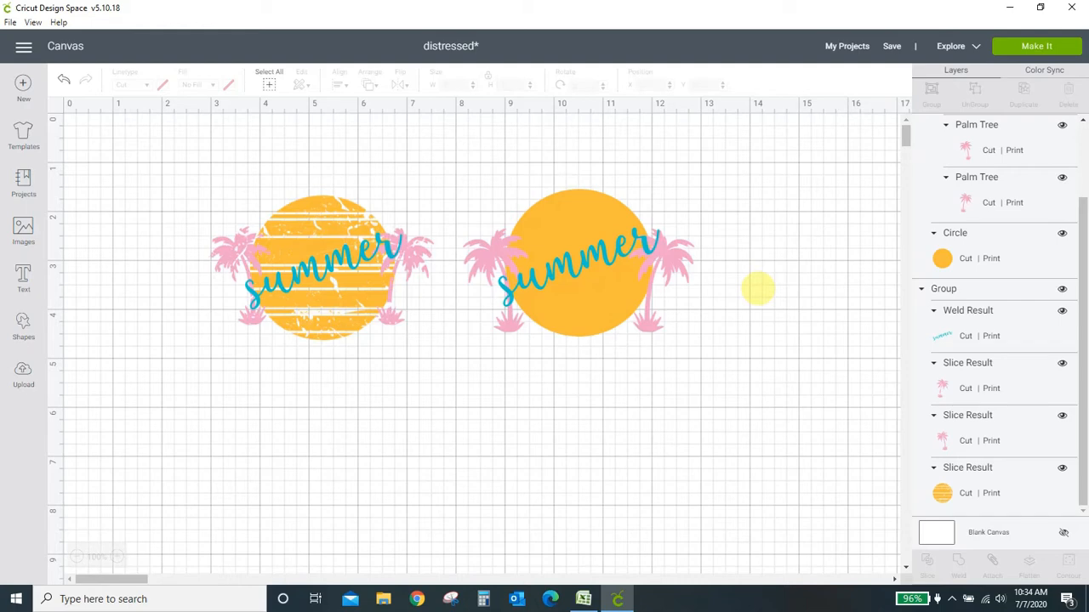
mouse_move(769, 306)
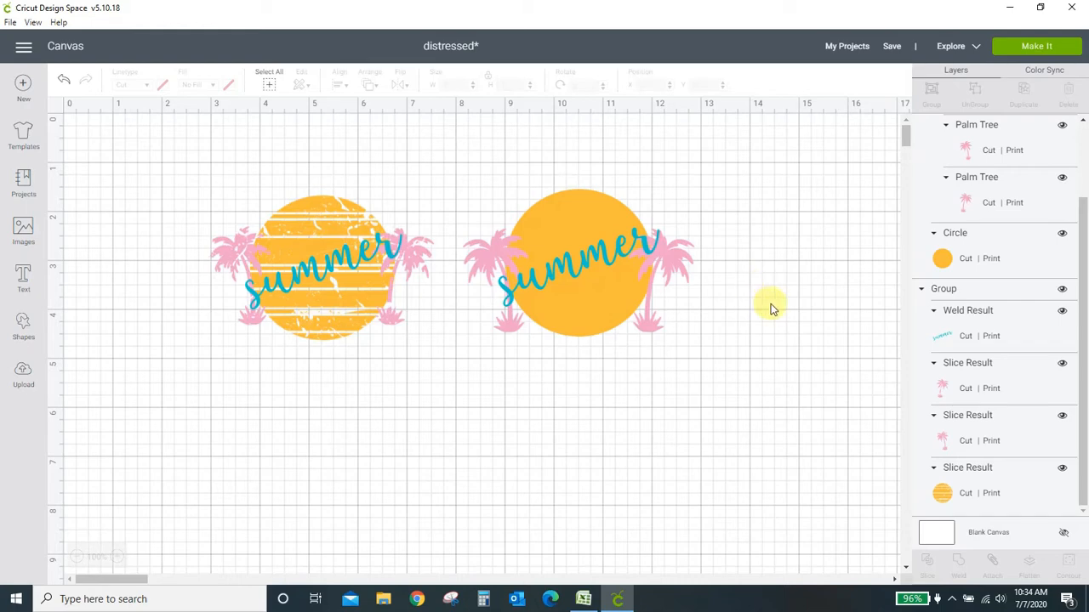
Enlarge the finished distressed sun-and-palm-tree design across much of the canvas
left_click(323, 264)
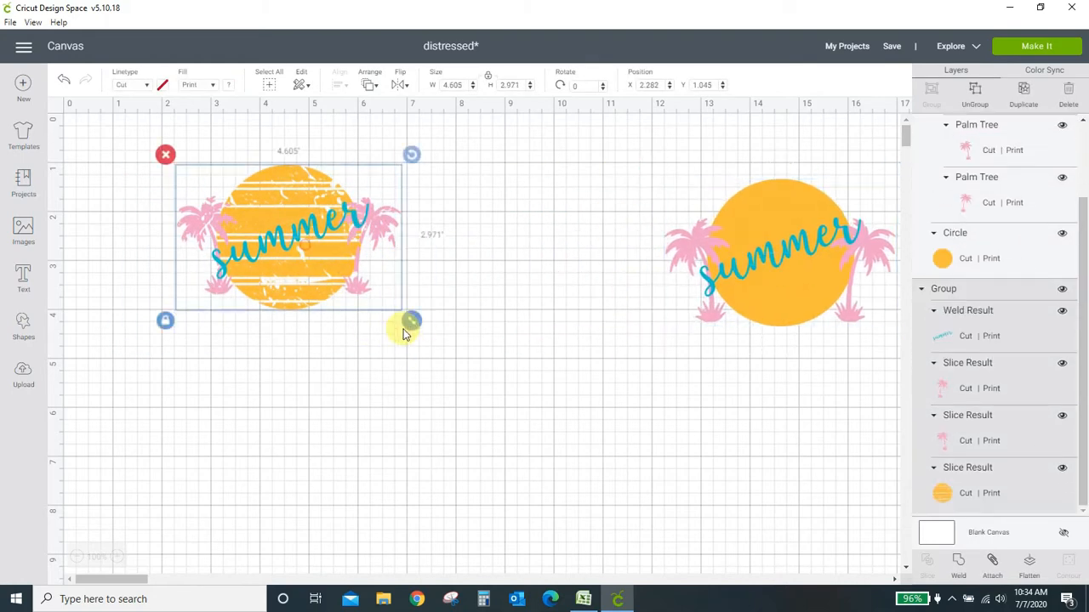
left_click_drag(412, 320, 727, 524)
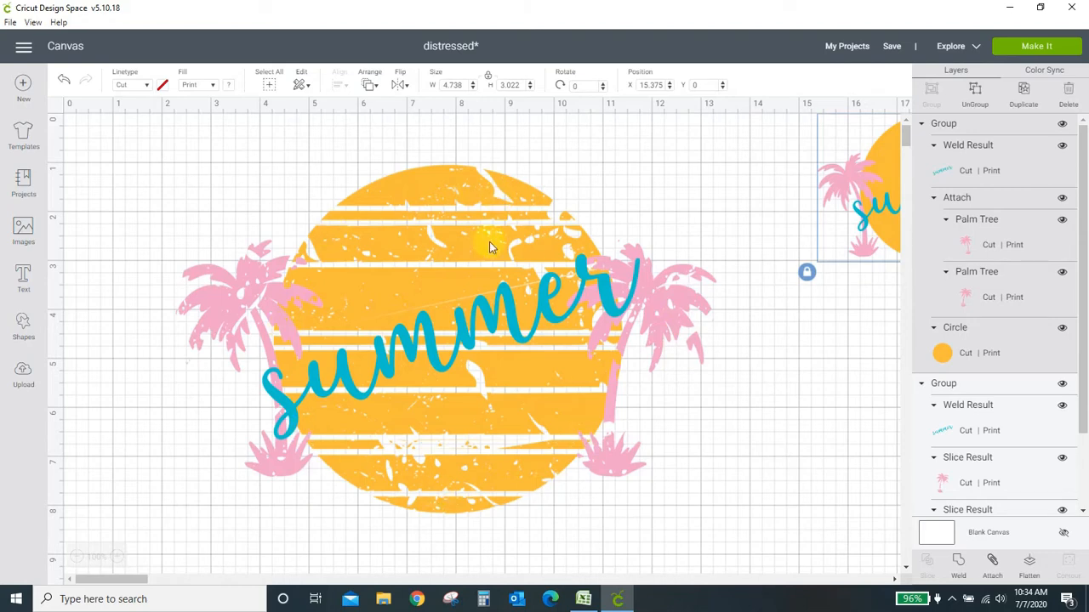
mouse_move(542, 424)
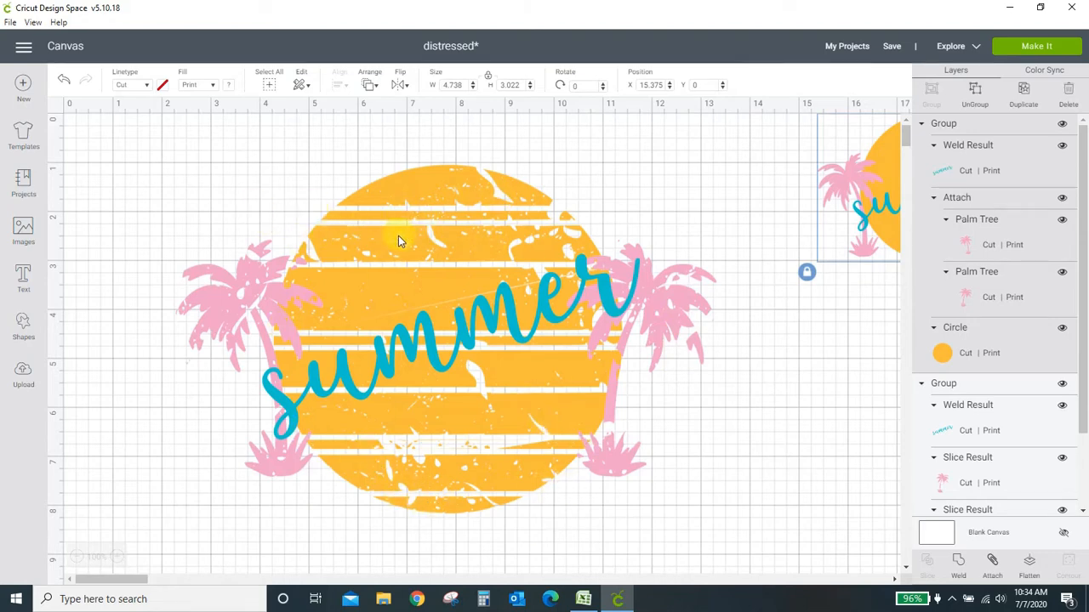
mouse_move(538, 371)
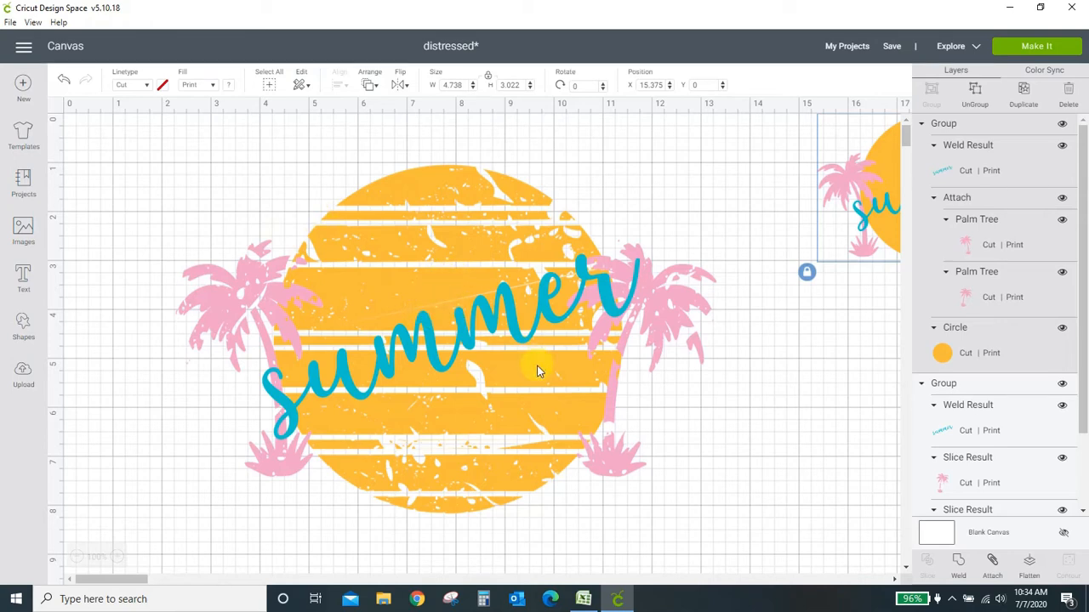
mouse_move(619, 284)
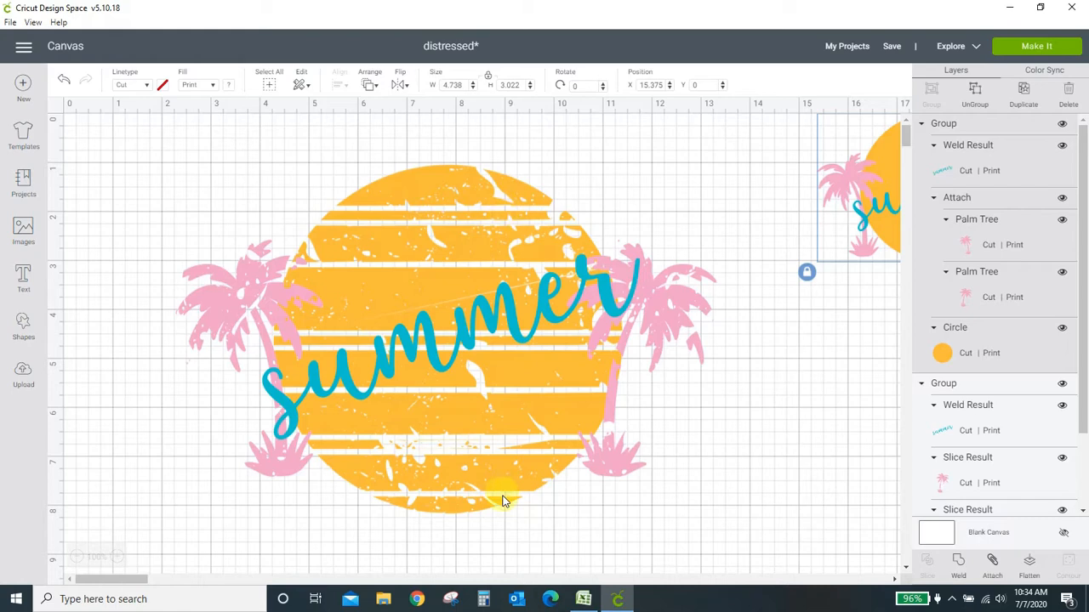
mouse_move(650, 395)
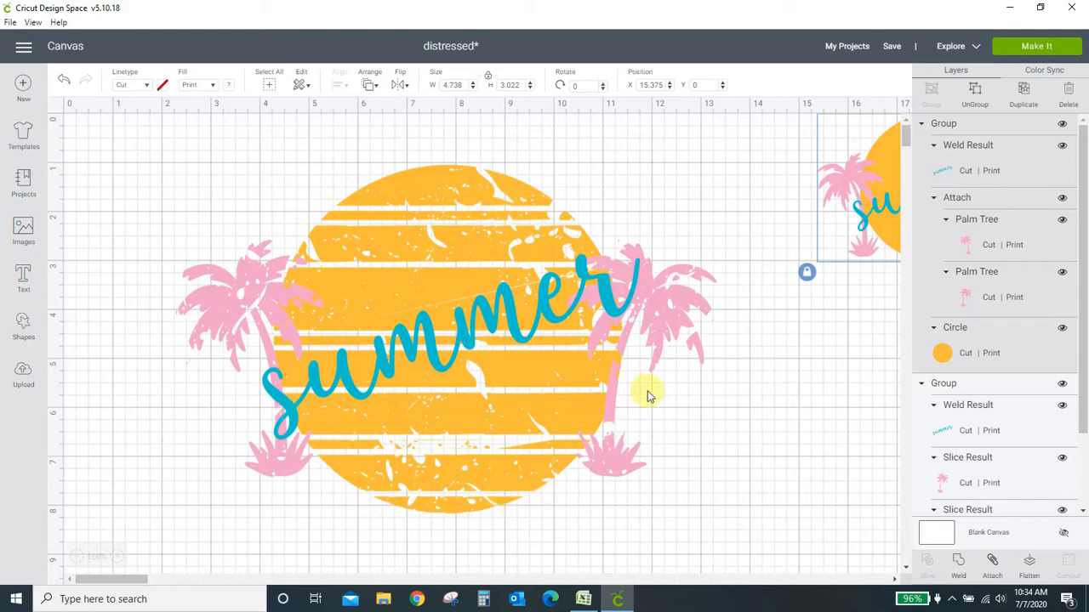
mouse_move(660, 318)
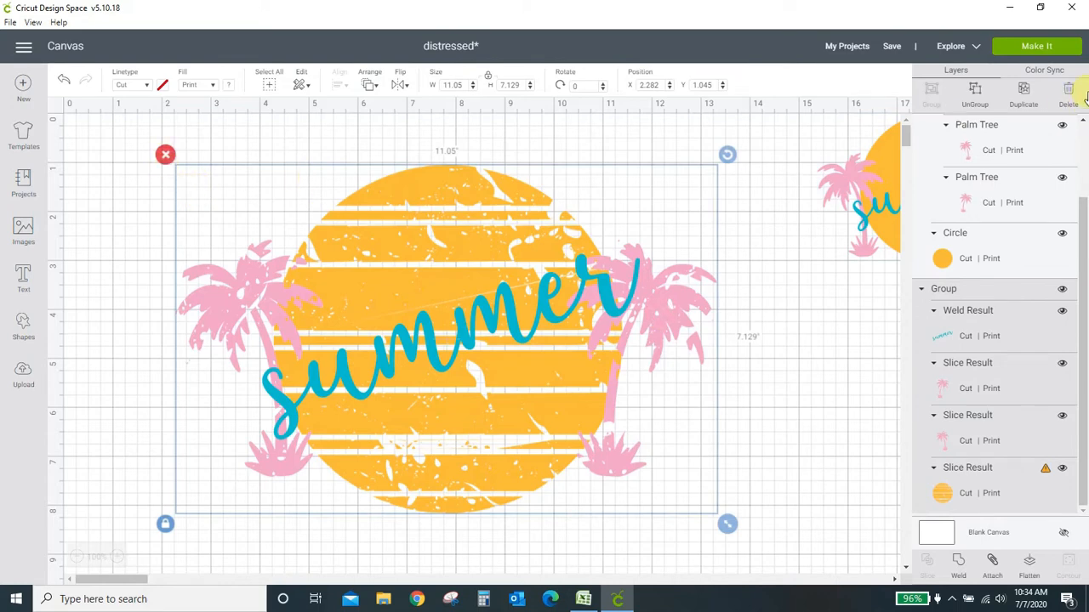
Hide the distressed group in the Layers panel, leaving the plain sun and palm trees
left_click(1062, 289)
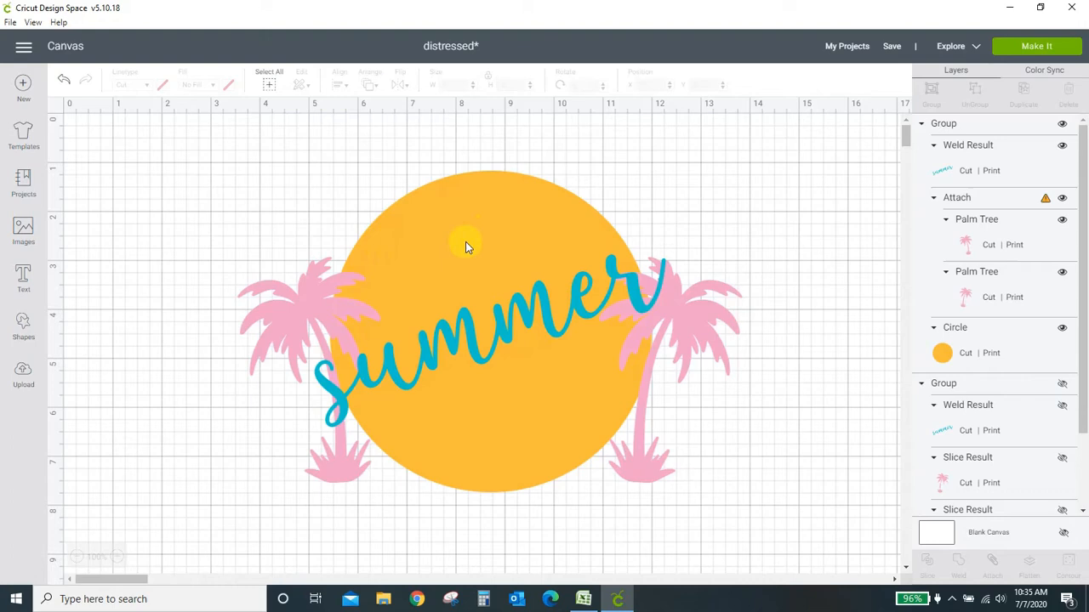
mouse_move(507, 207)
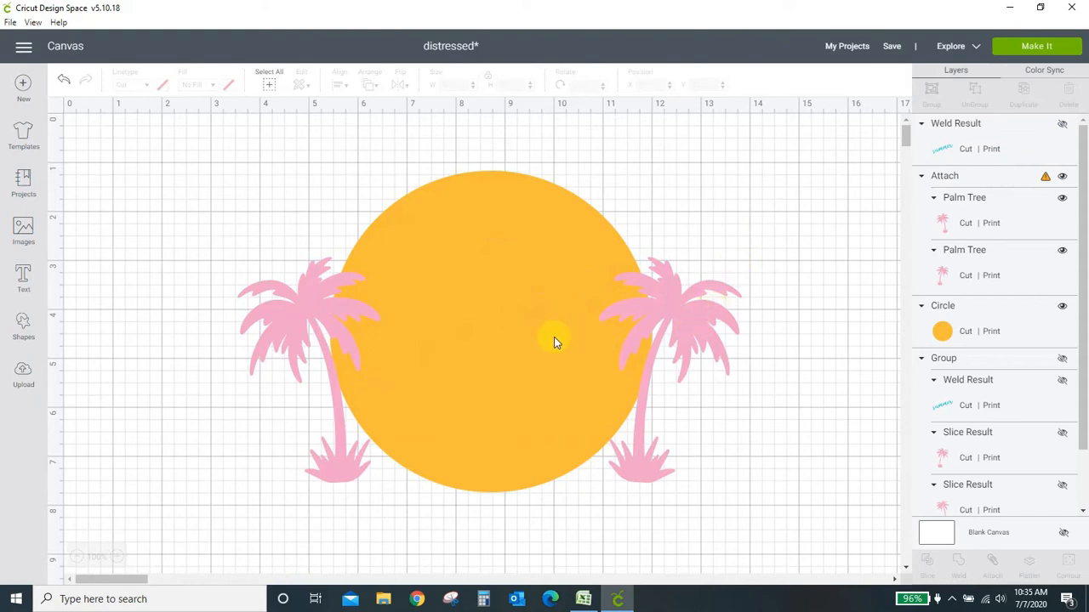
mouse_move(562, 240)
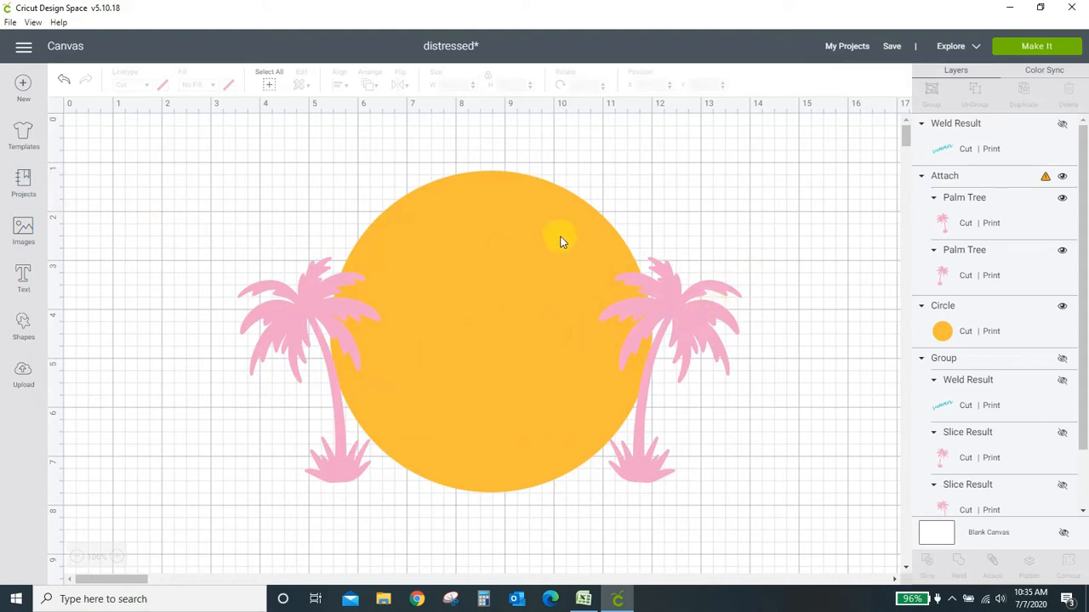
mouse_move(561, 306)
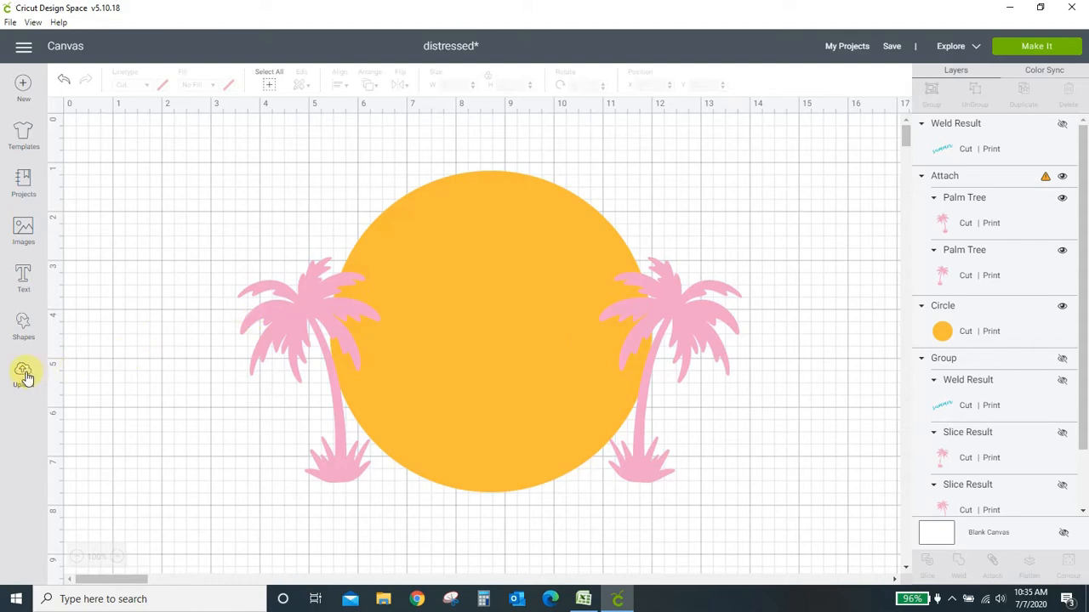
Insert the uploaded distressed texture and resize it to cover the whole orange sun
left_click(24, 367)
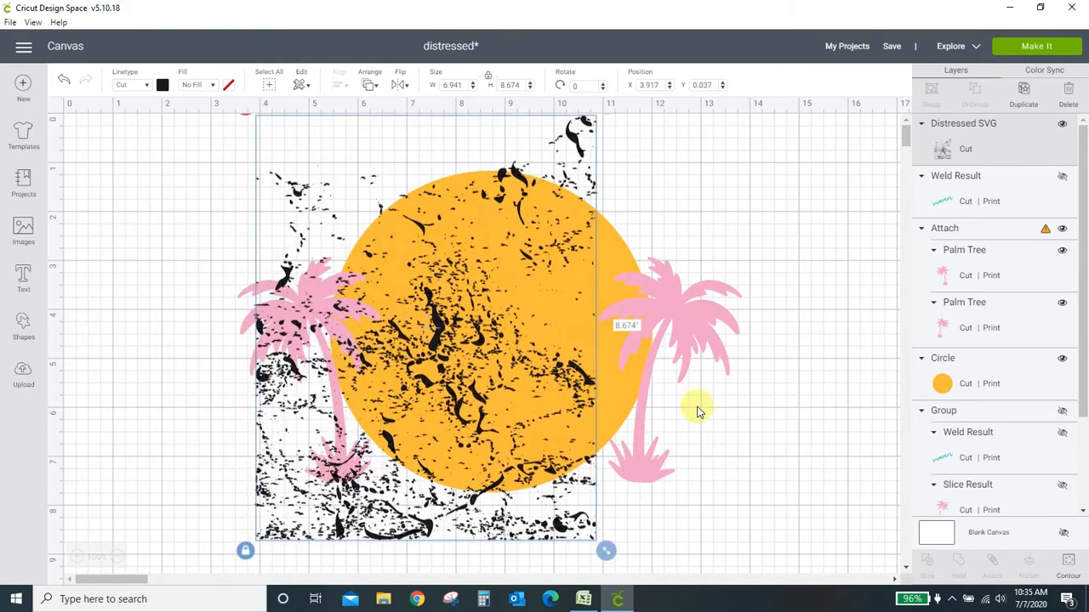
left_click_drag(606, 551, 626, 572)
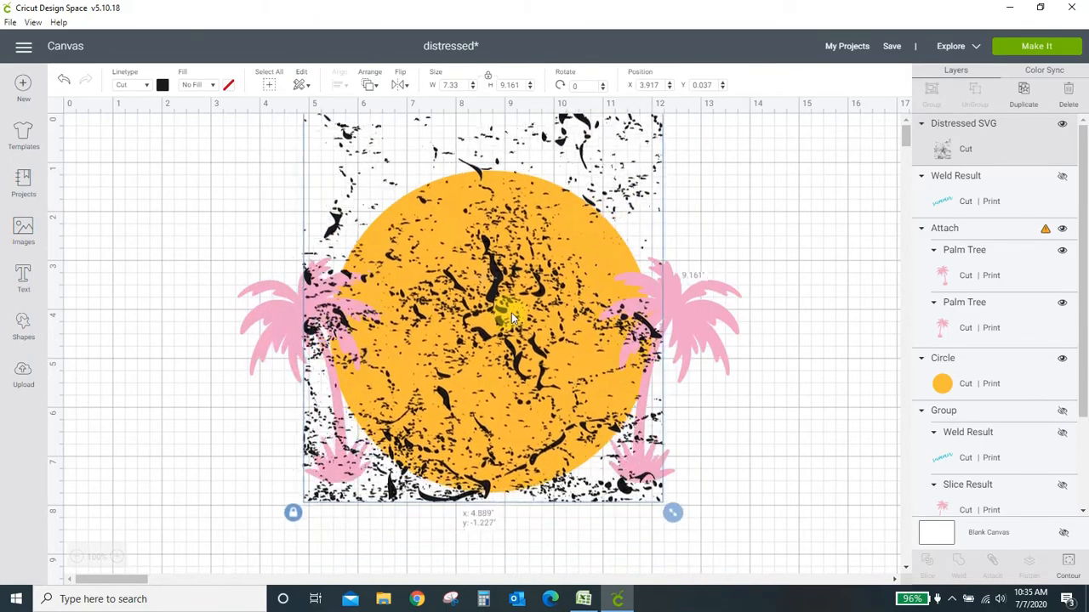
left_click_drag(510, 320, 502, 368)
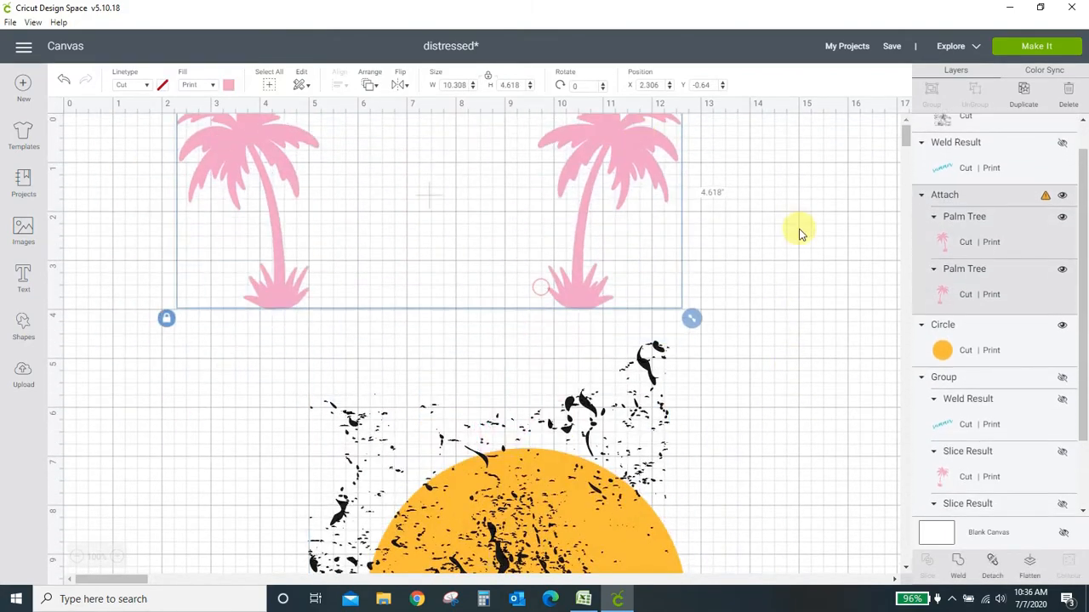
scroll("down", 3)
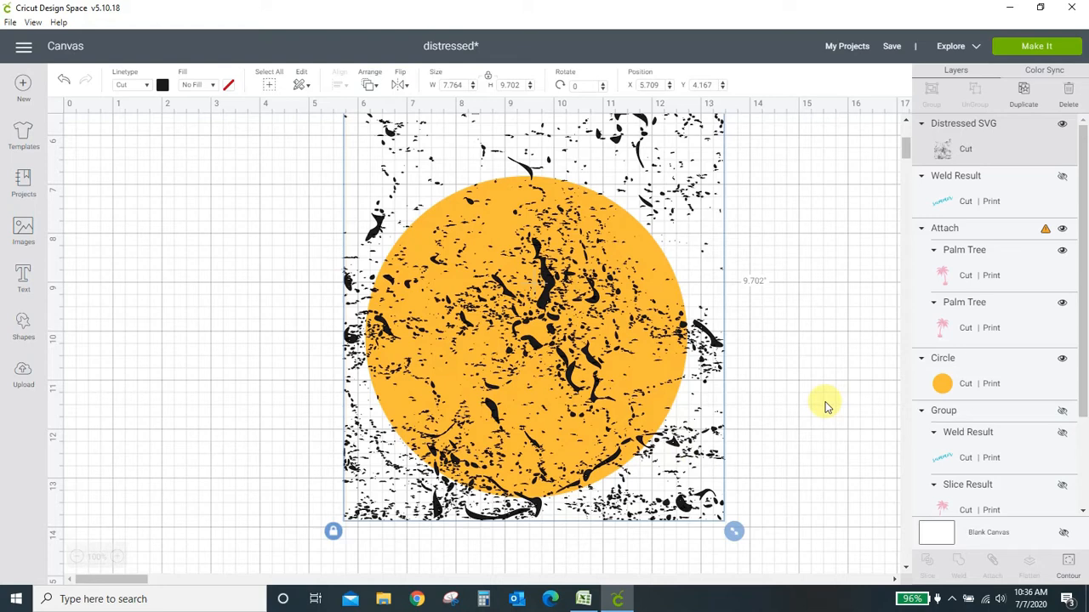
mouse_move(657, 211)
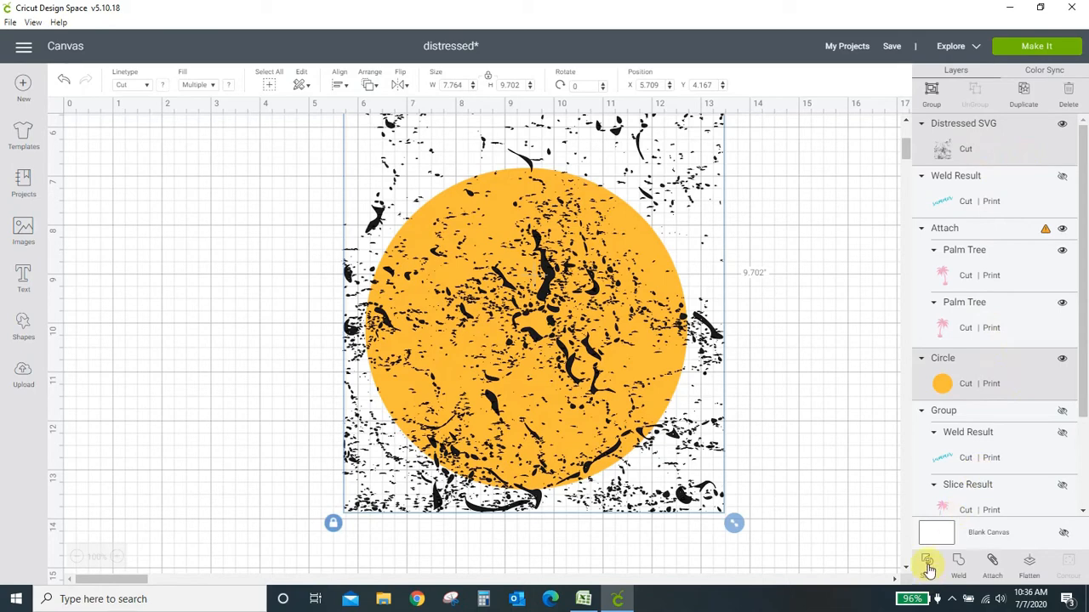
Slice the distressed texture out of the orange sun
left_click(929, 563)
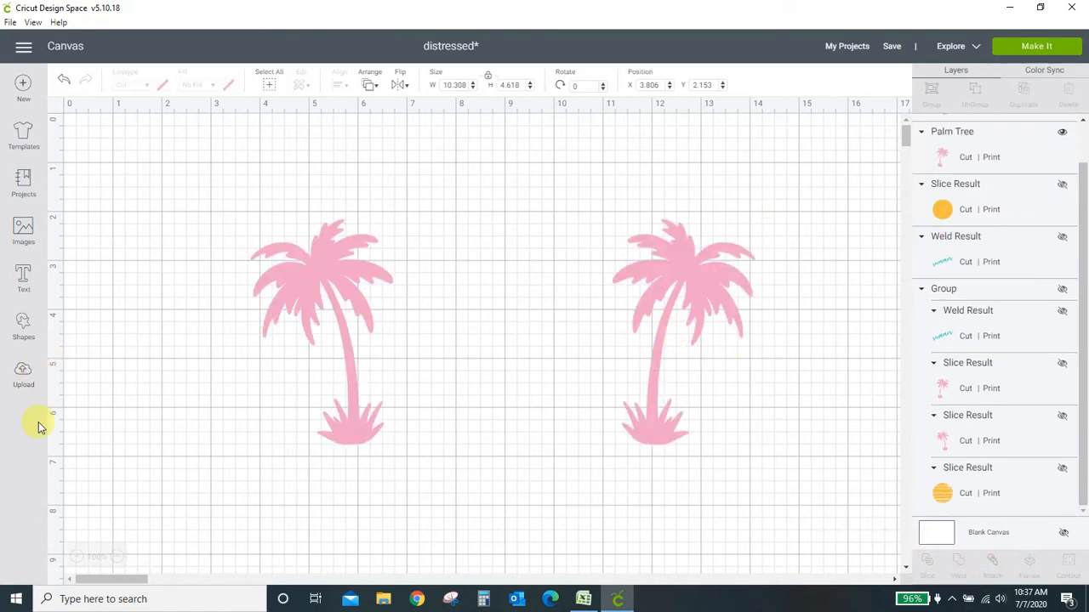
Insert another distressed texture, spread it over the palm trees and position it on one tree
left_click(24, 364)
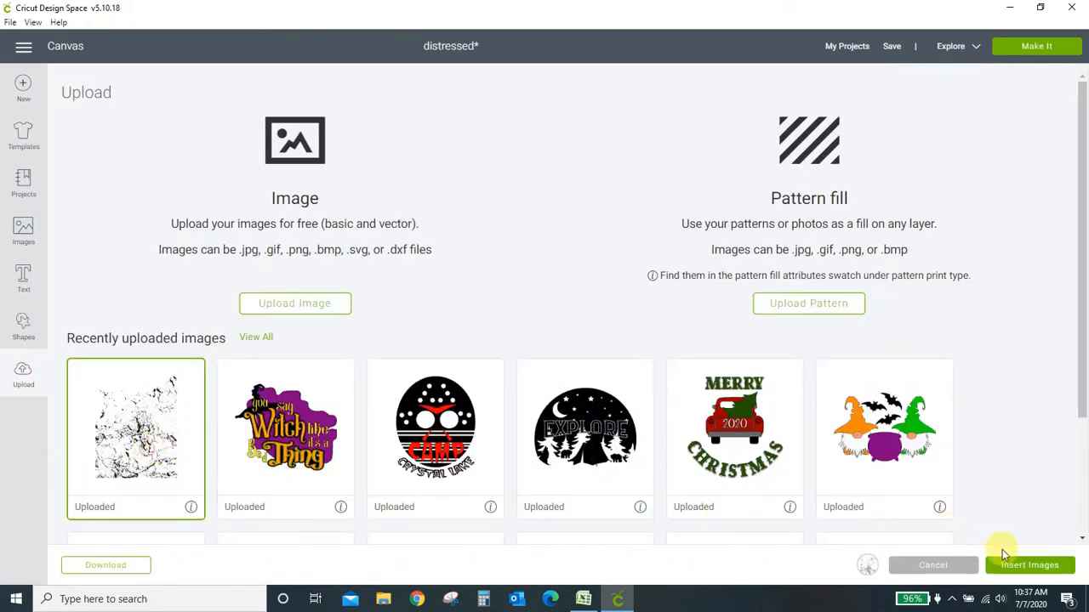
left_click(1031, 565)
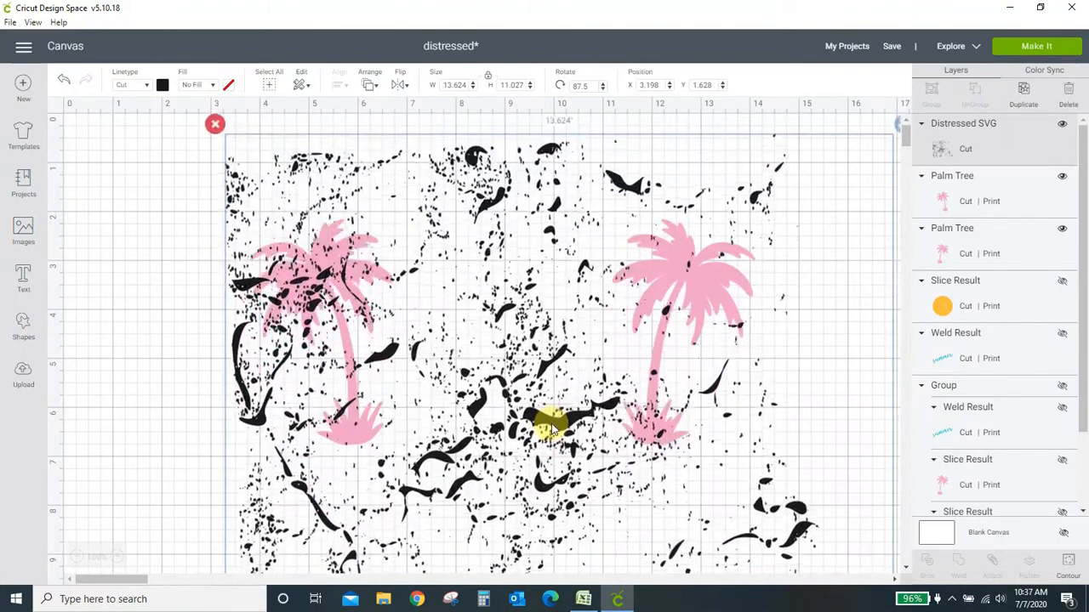
left_click_drag(553, 425, 745, 442)
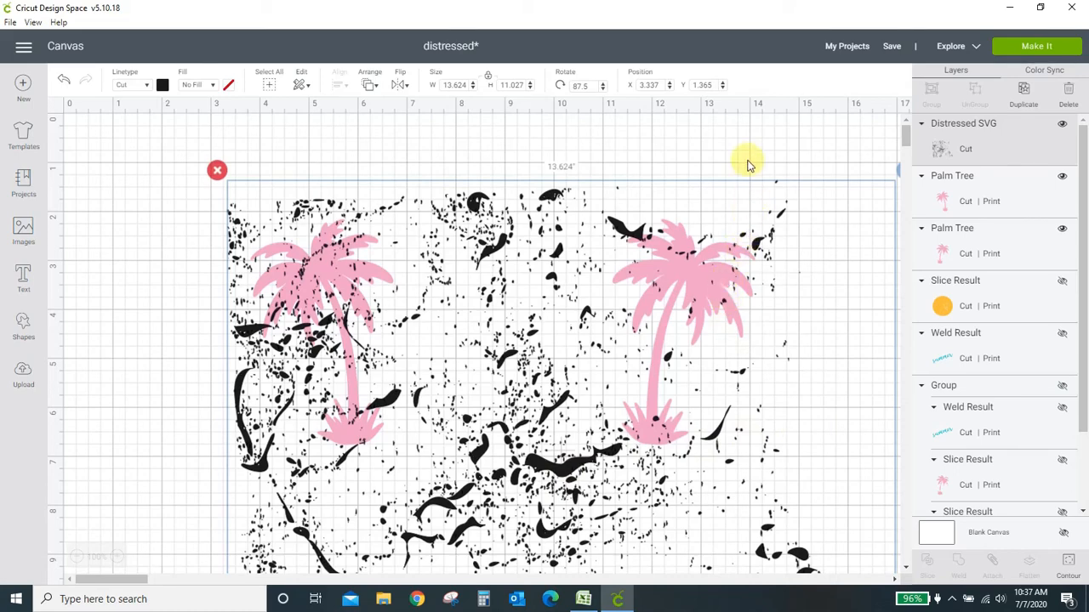
mouse_move(524, 352)
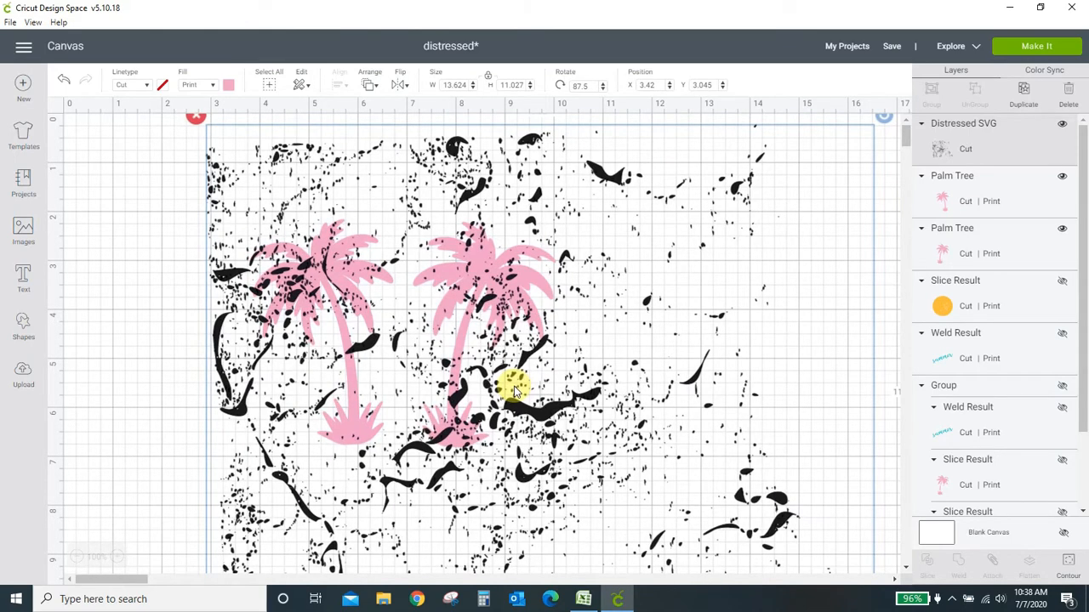
left_click_drag(514, 388, 229, 340)
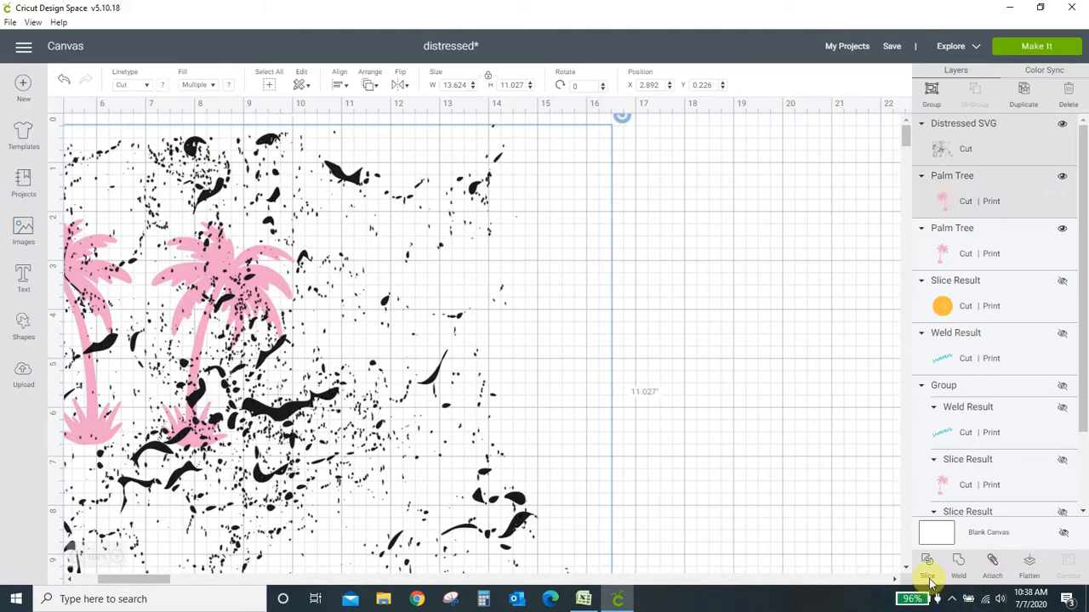
Slice the texture out of the first palm tree and pick out the leftover slice piece
left_click(927, 568)
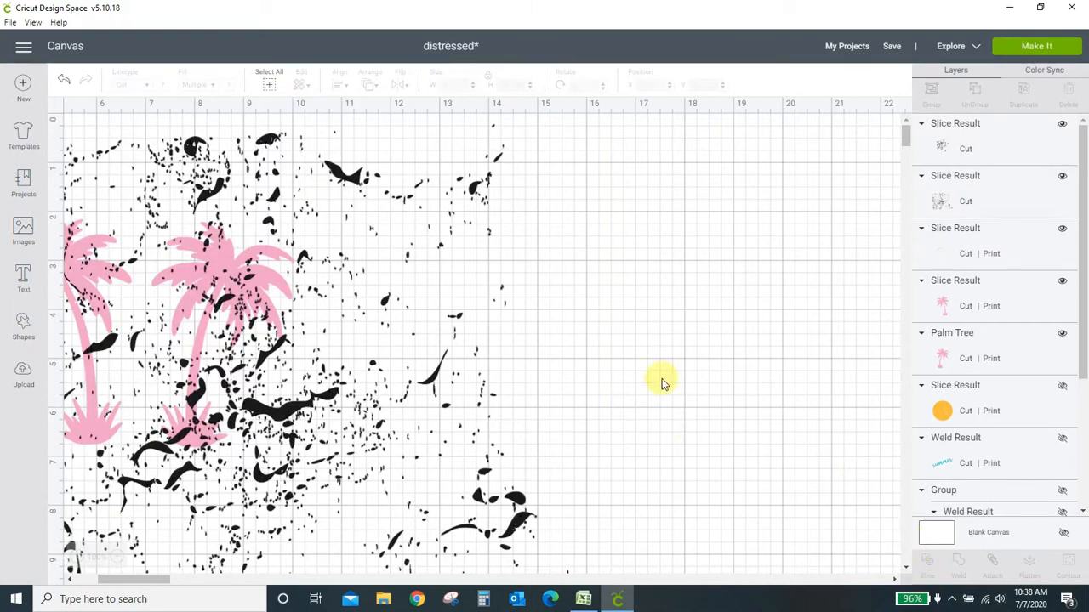
mouse_move(944, 207)
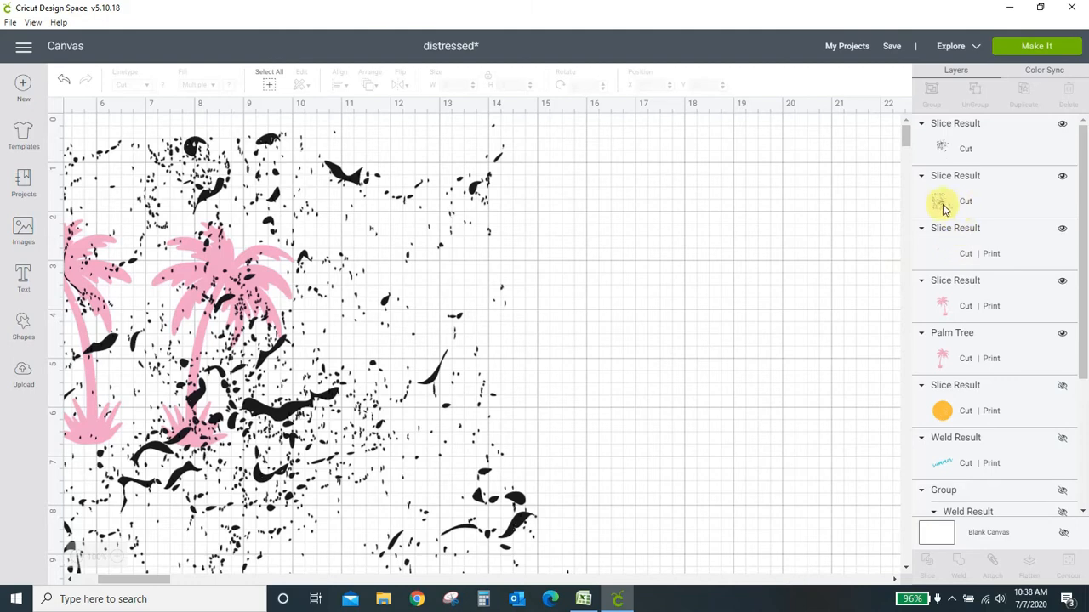
left_click(942, 200)
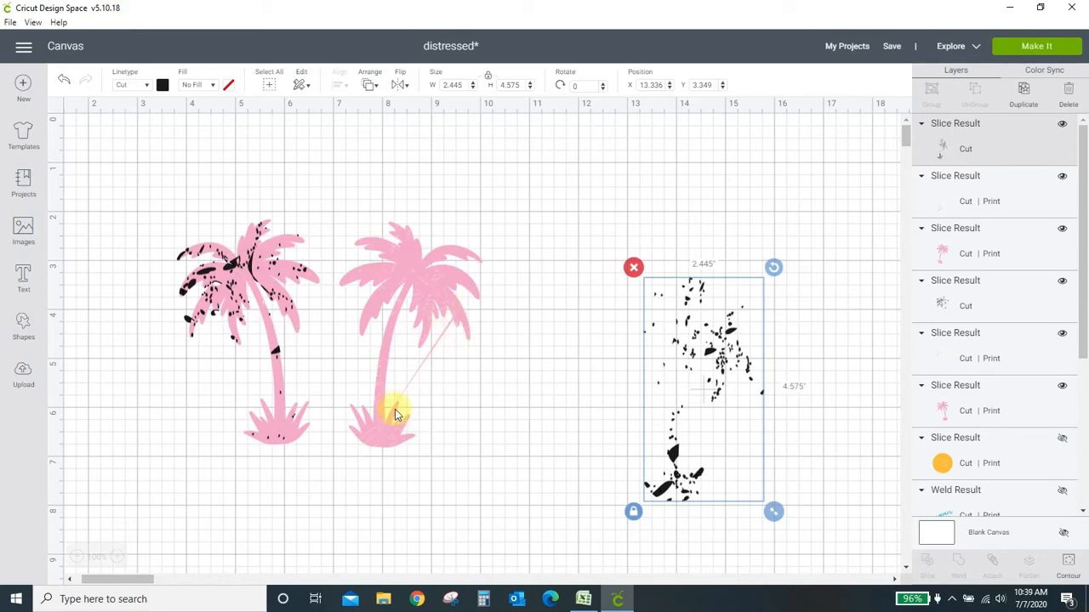
mouse_move(507, 415)
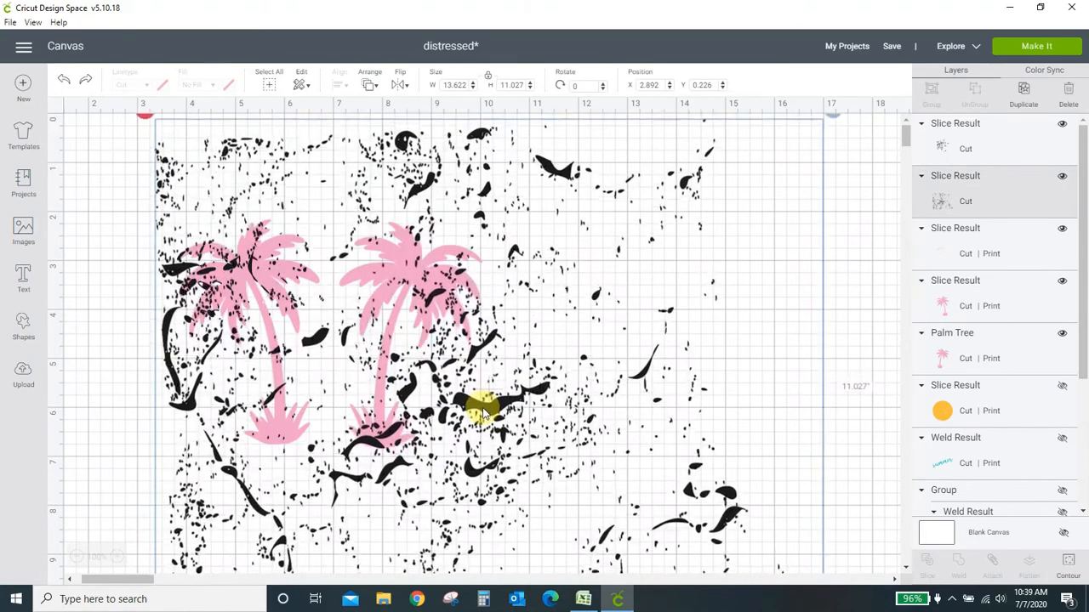
Scroll to the second, still-plain palm tree with the texture over it
scroll("down", 3)
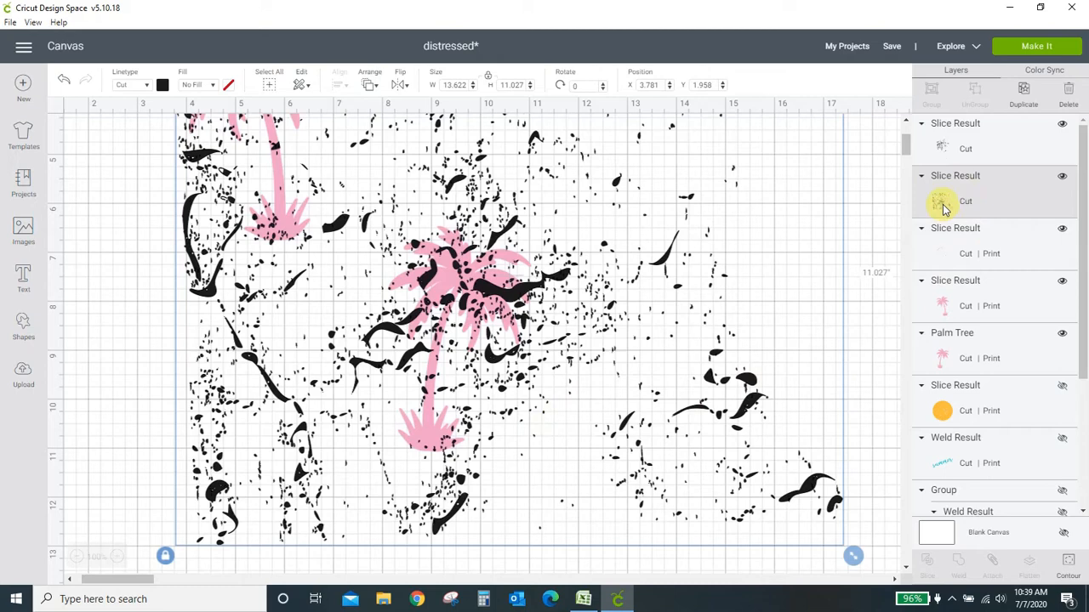
mouse_move(942, 357)
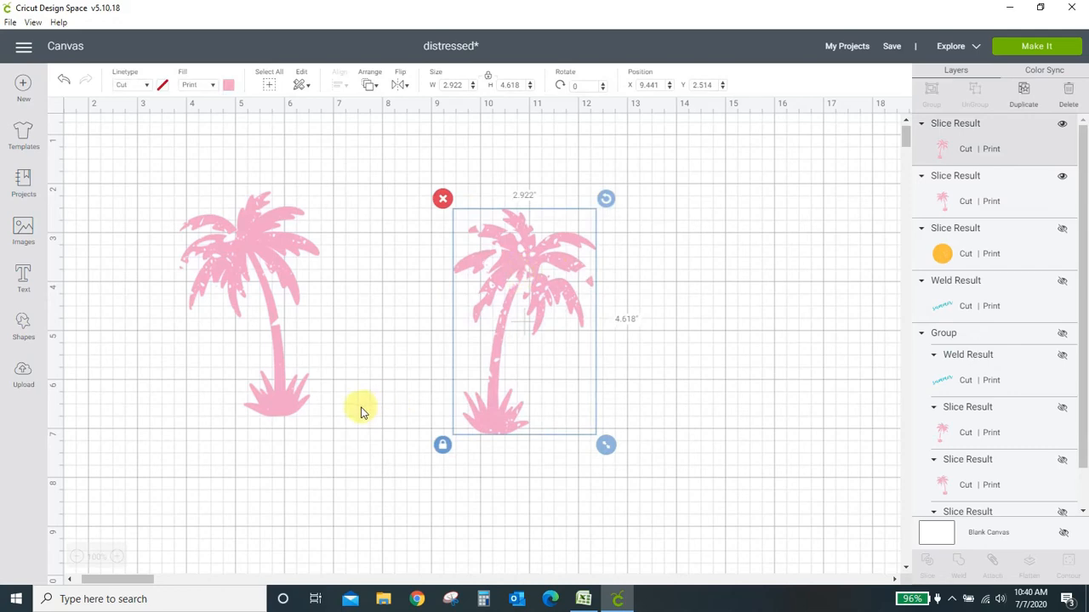
Select the sun with both distressed palm trees and attach the arrangement
scroll("down", 3)
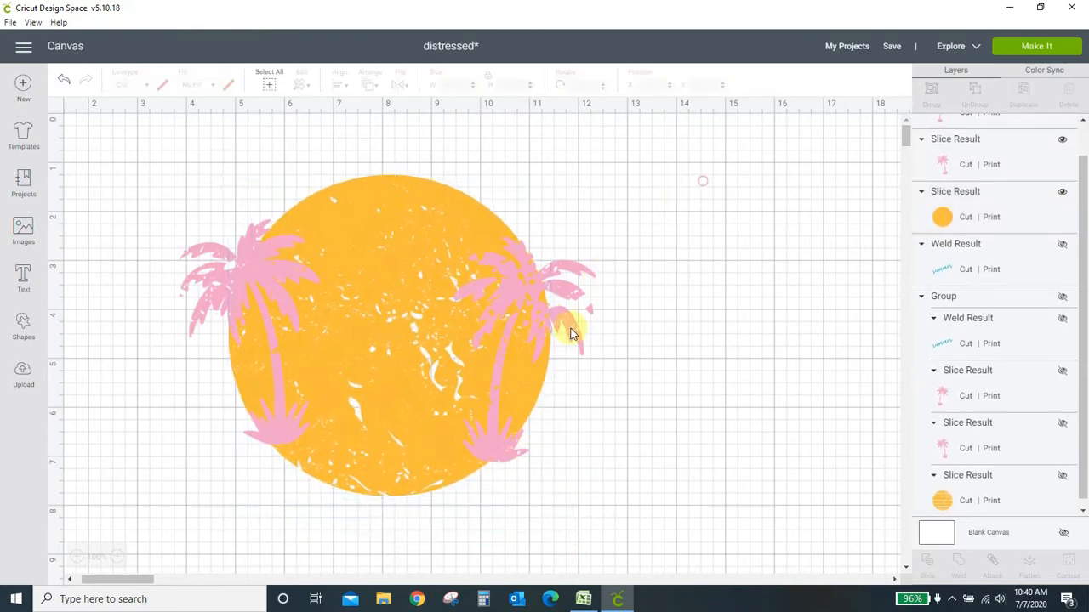
left_click(553, 315)
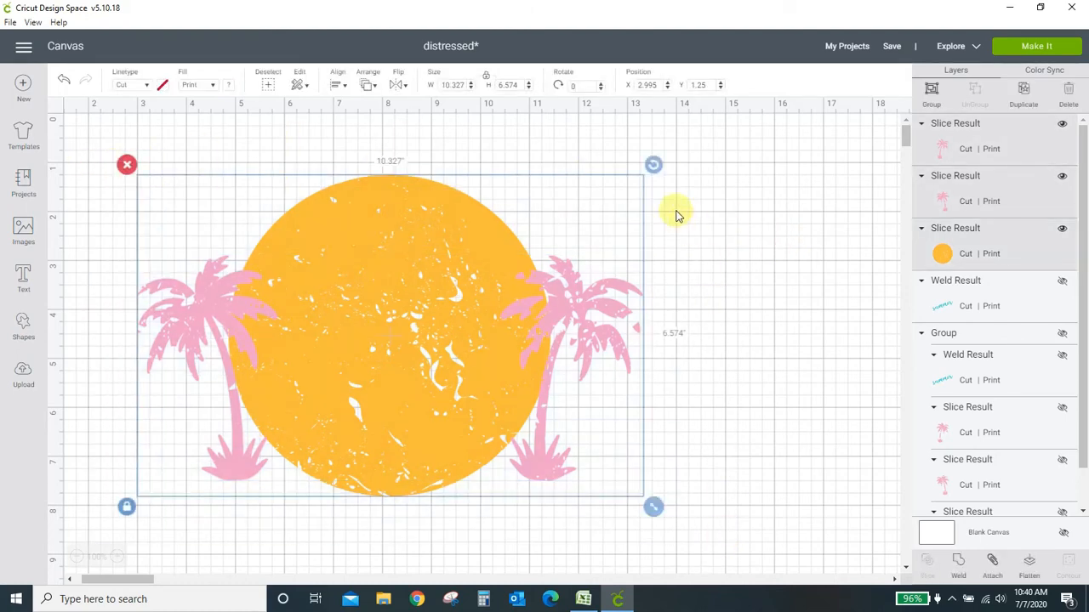
left_click(337, 85)
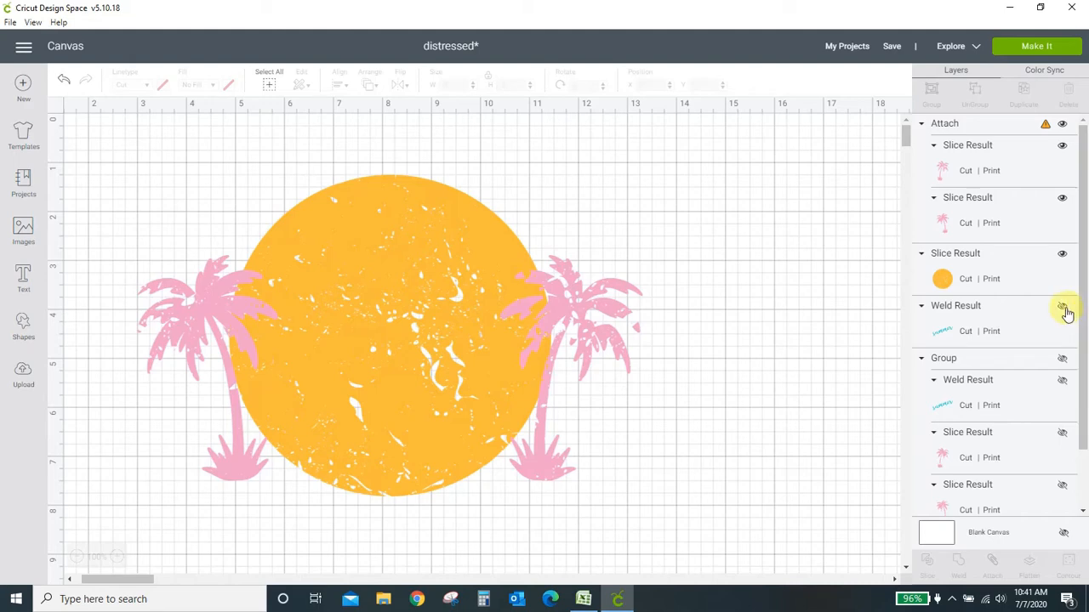
Reveal the summer Weld Result and send it to the front over the sun and trees
left_click(1065, 307)
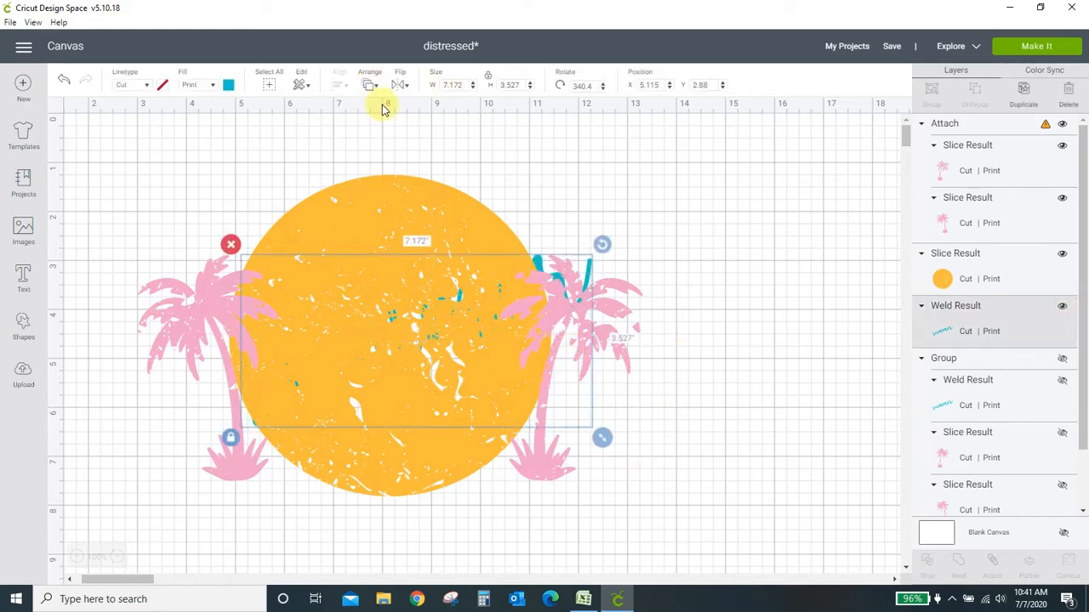
mouse_move(369, 85)
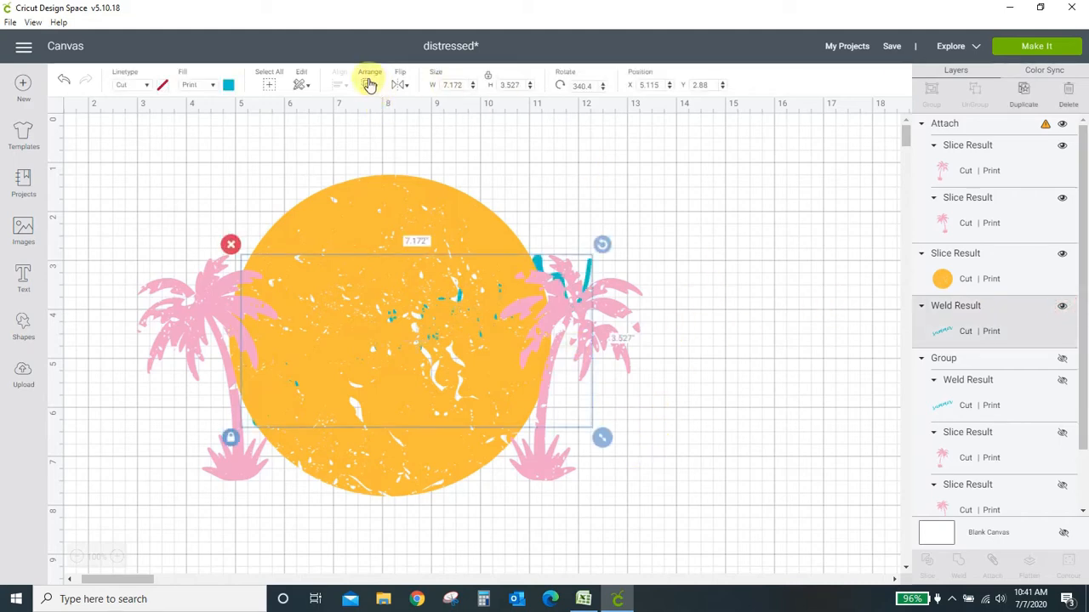
left_click(367, 85)
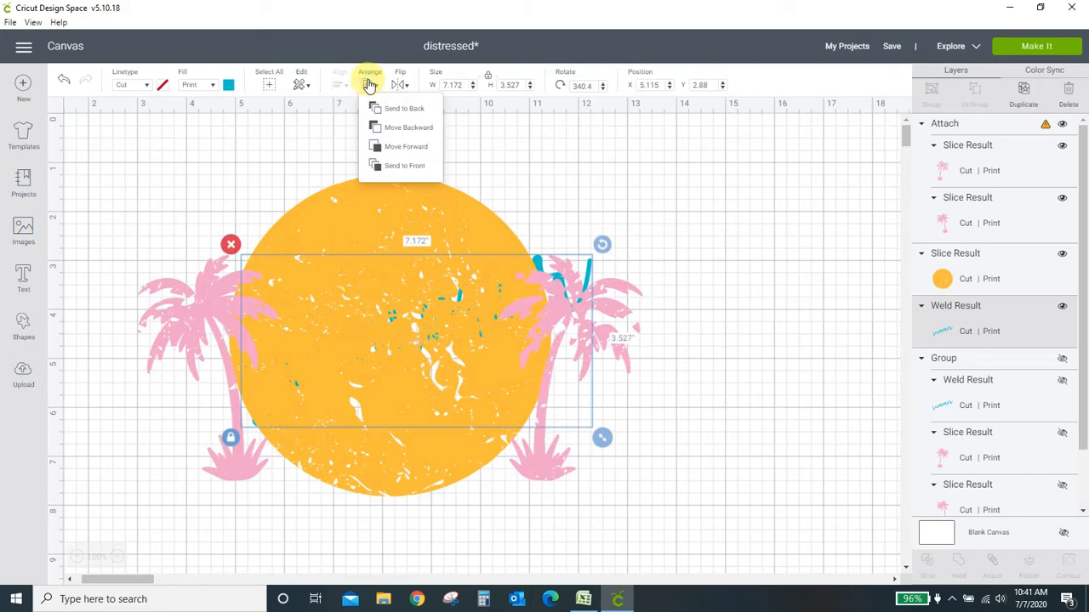
left_click(401, 165)
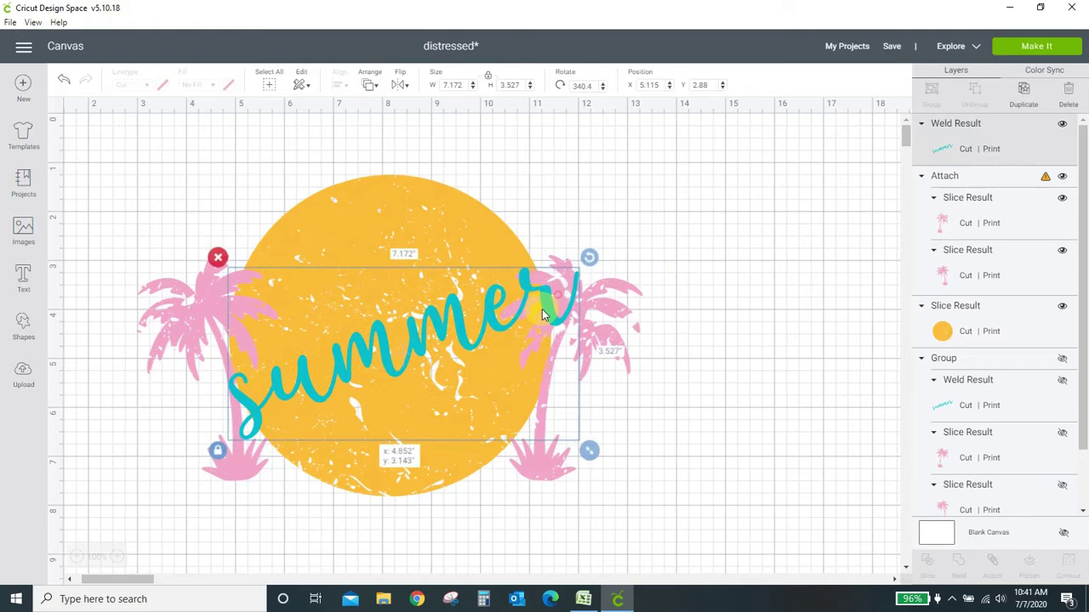
left_click(774, 286)
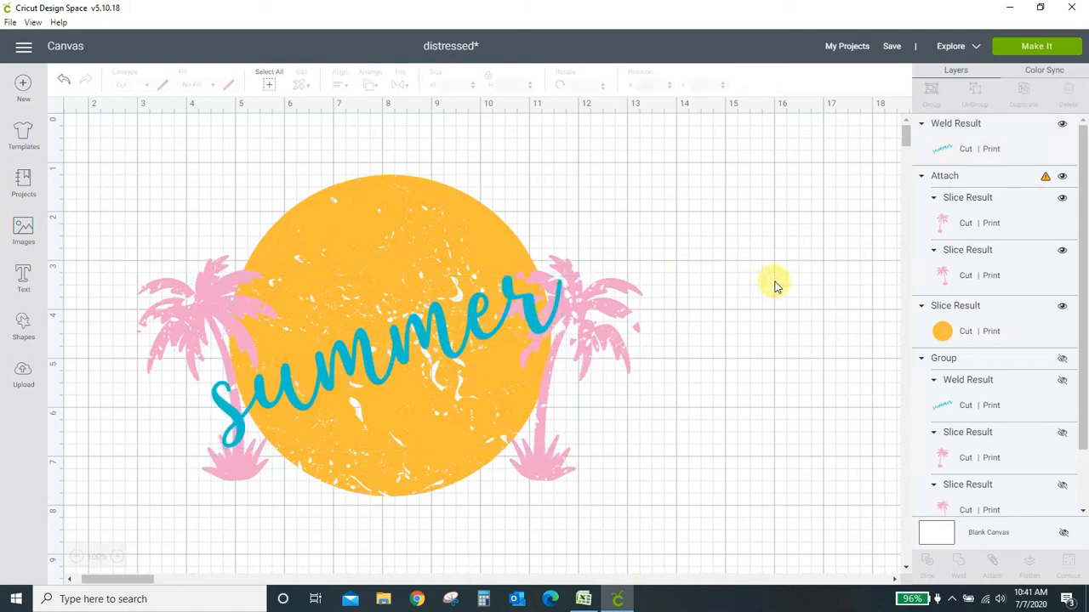
mouse_move(774, 281)
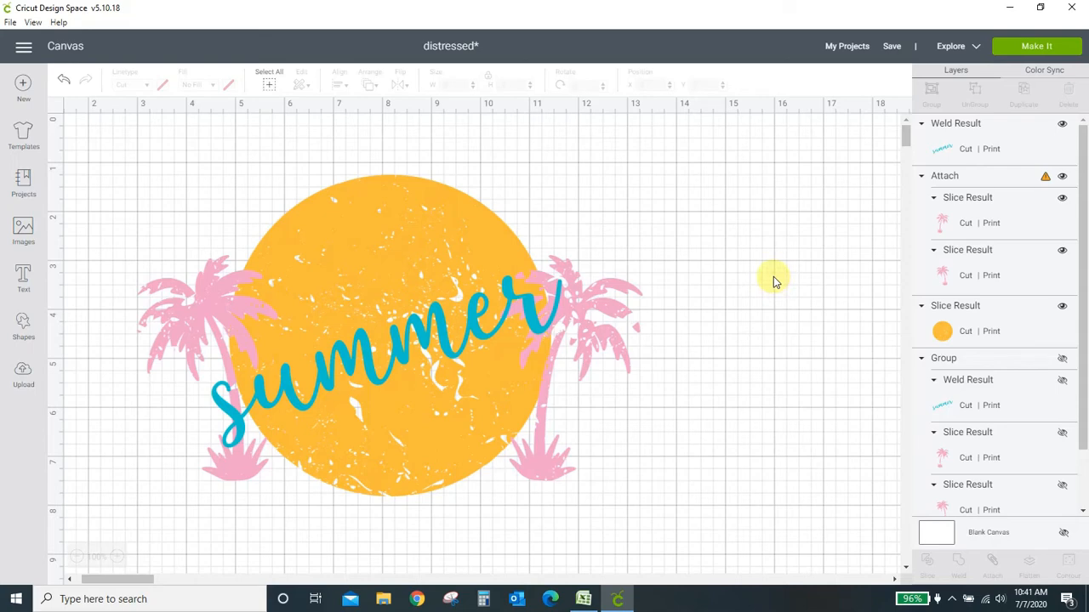
mouse_move(569, 331)
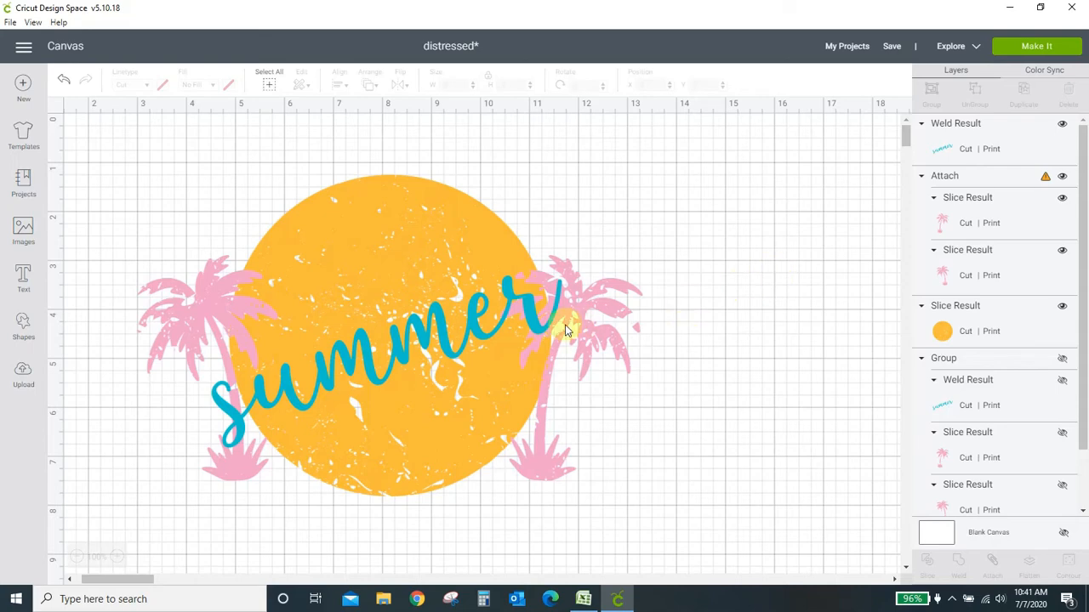
mouse_move(287, 347)
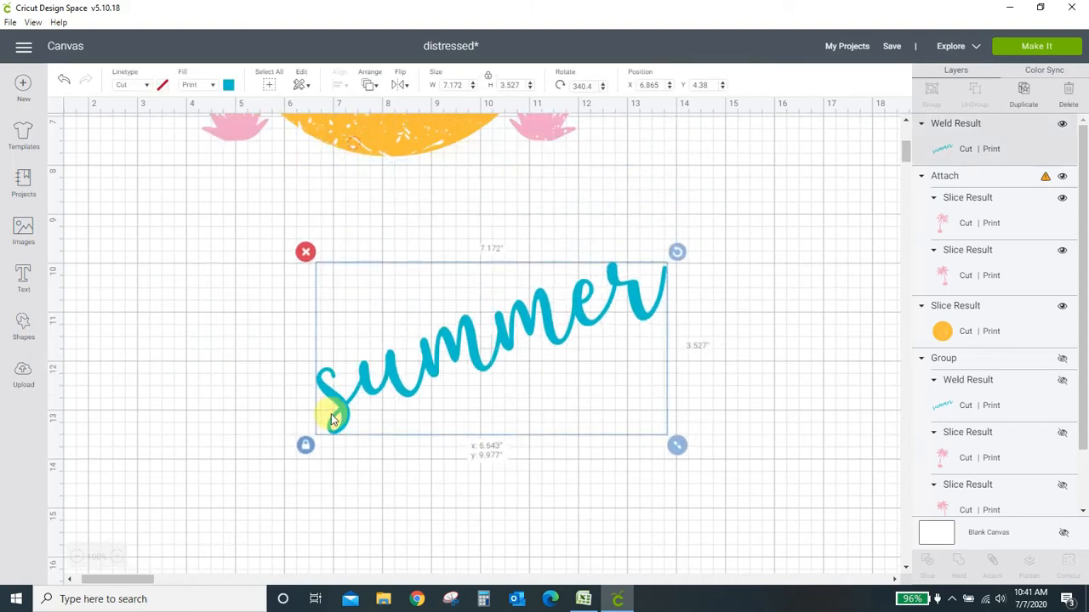
Add a distressed texture and stretch it to cover the whole summer script
left_click(23, 371)
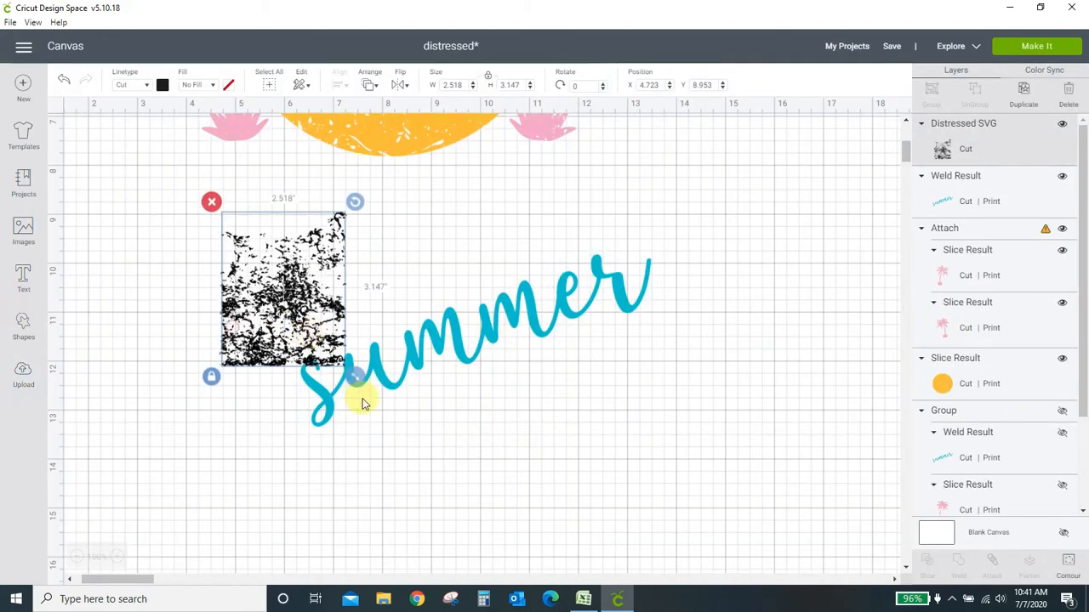
left_click_drag(354, 376, 497, 547)
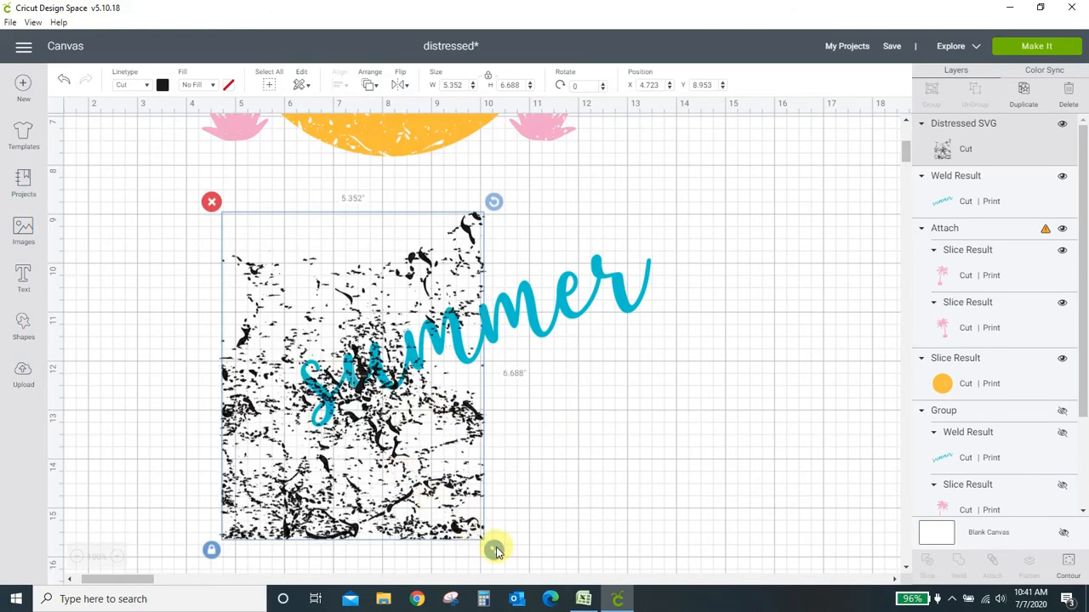
left_click_drag(497, 548, 667, 545)
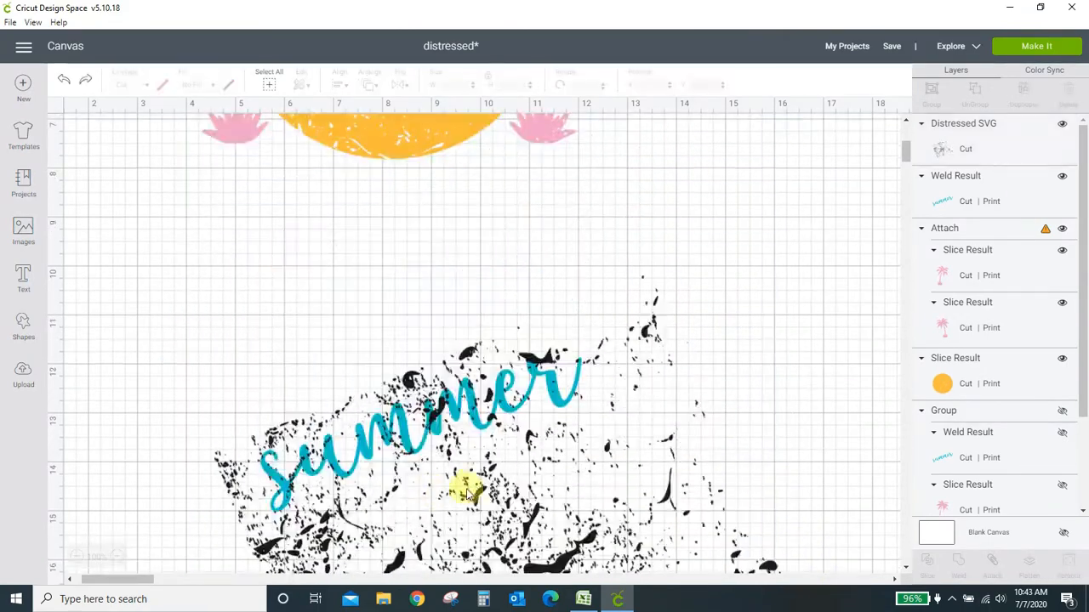
Slice the texture out of the summer script to distress it
left_click(468, 487)
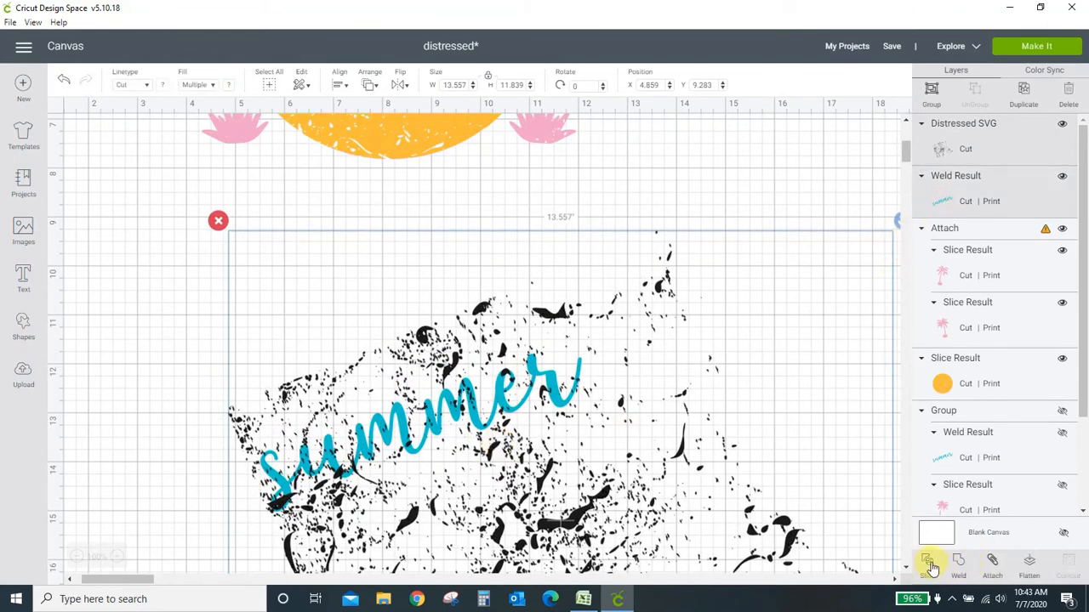
left_click(933, 562)
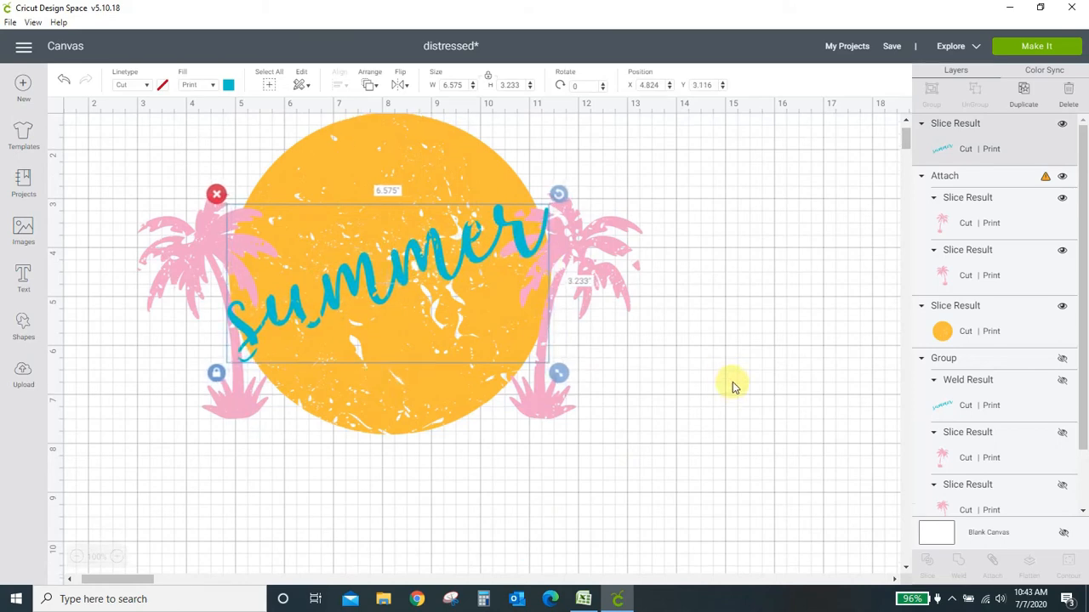
Unhide the grouped design of striped sun, pink palms and summer script via its layer eye
scroll("down", 3)
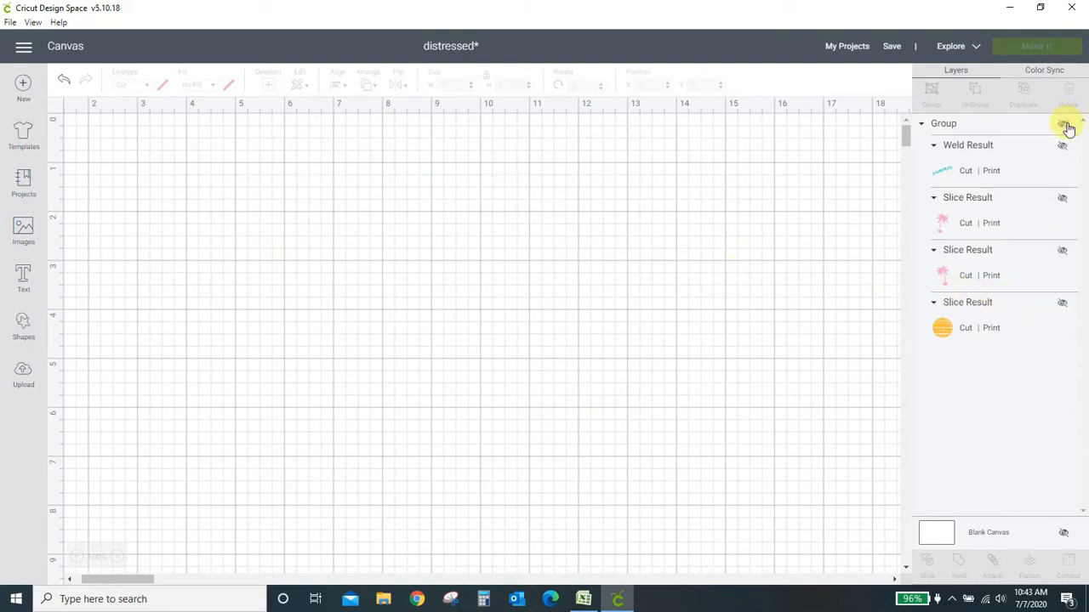
left_click(1062, 123)
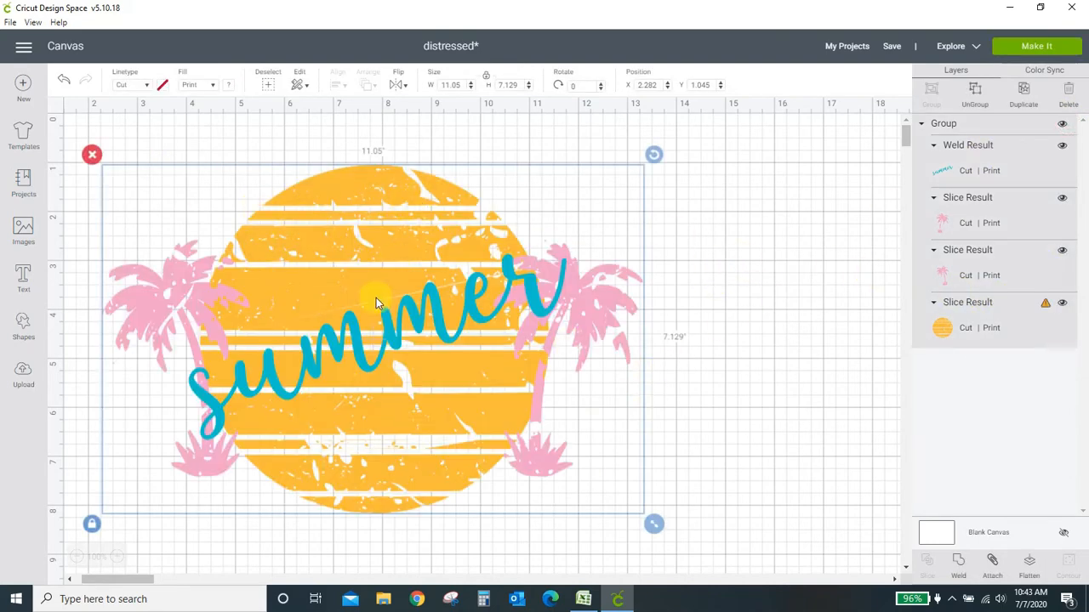
mouse_move(728, 364)
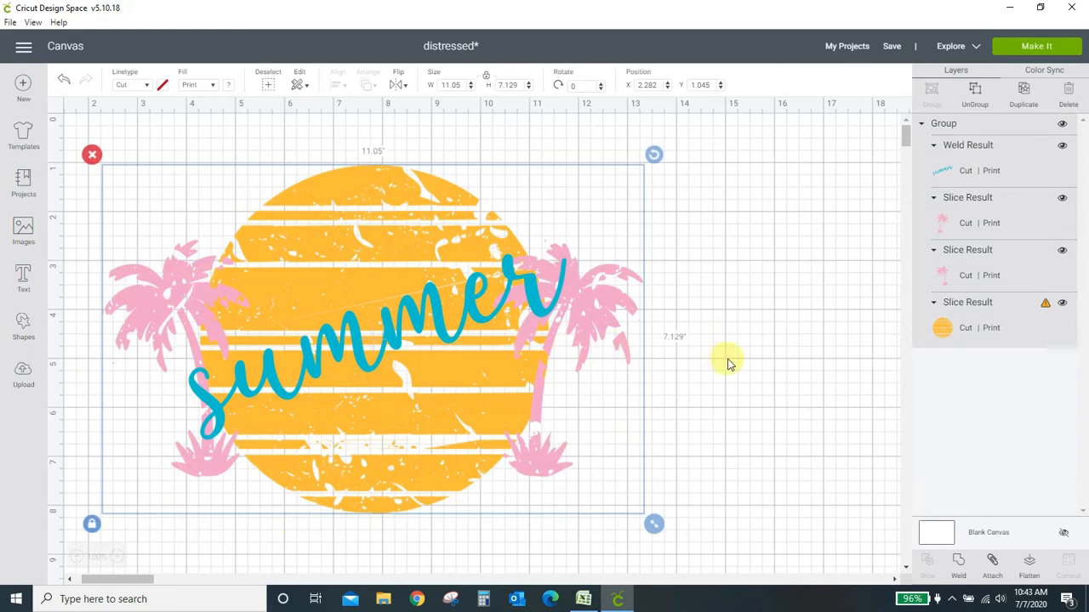
mouse_move(594, 348)
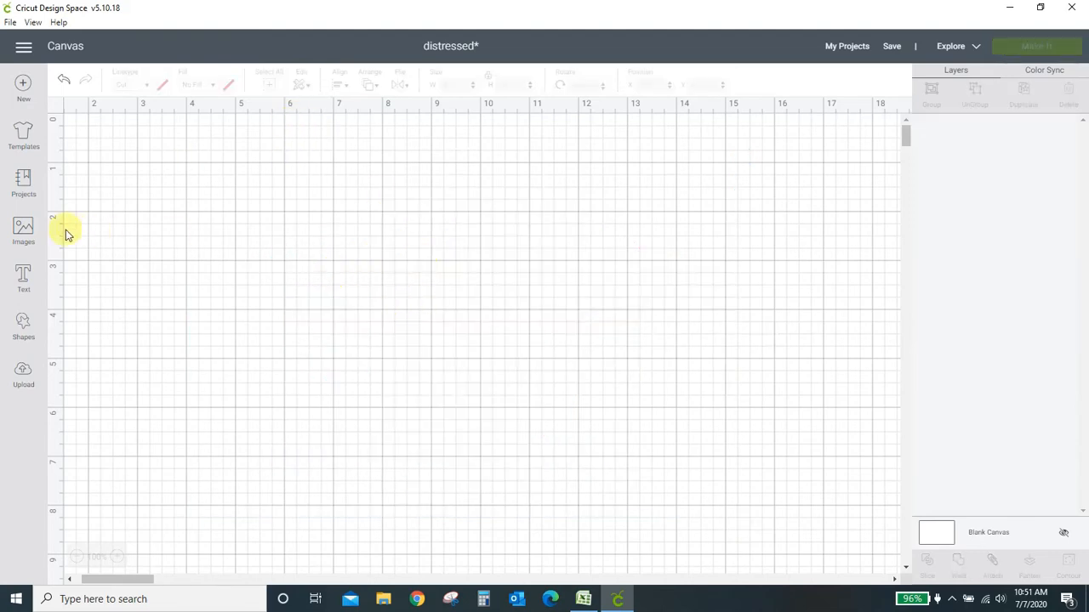
Add a circle shape, centre it on the canvas and colour it orange
left_click(24, 320)
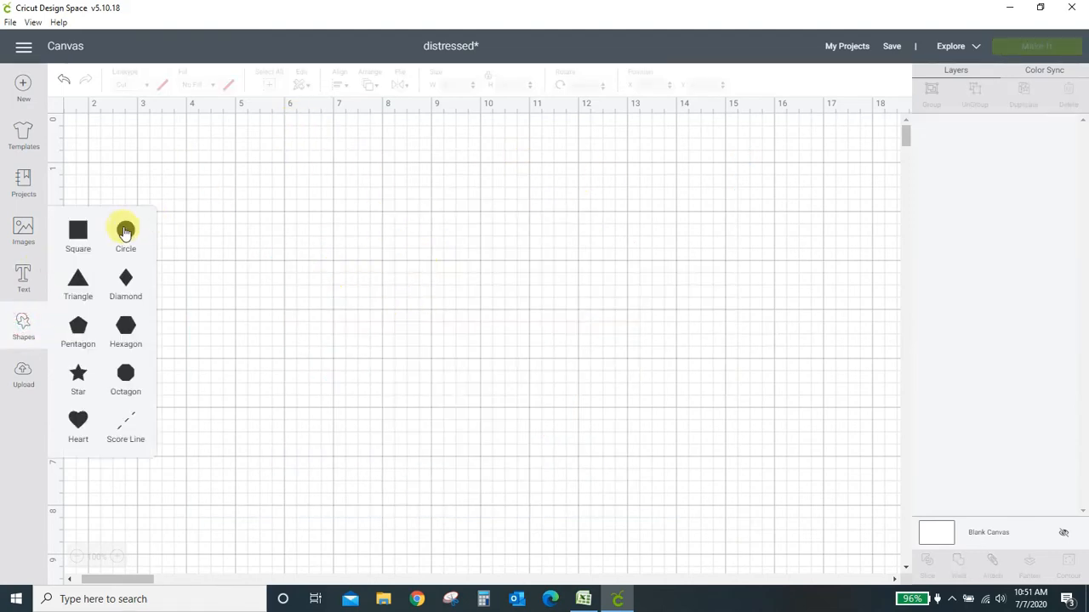
left_click(125, 230)
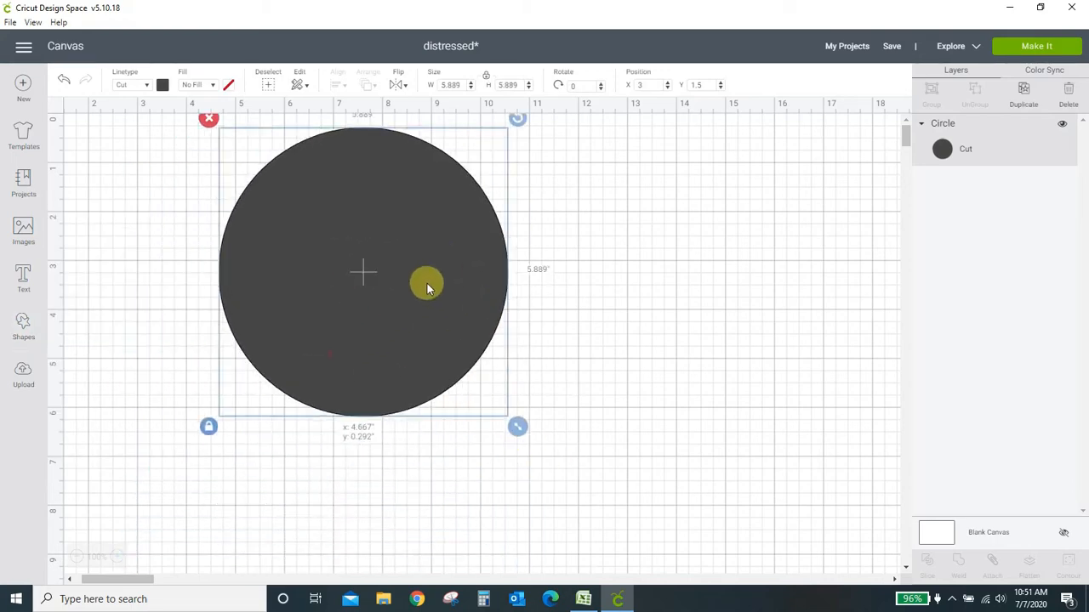
left_click_drag(361, 272, 476, 320)
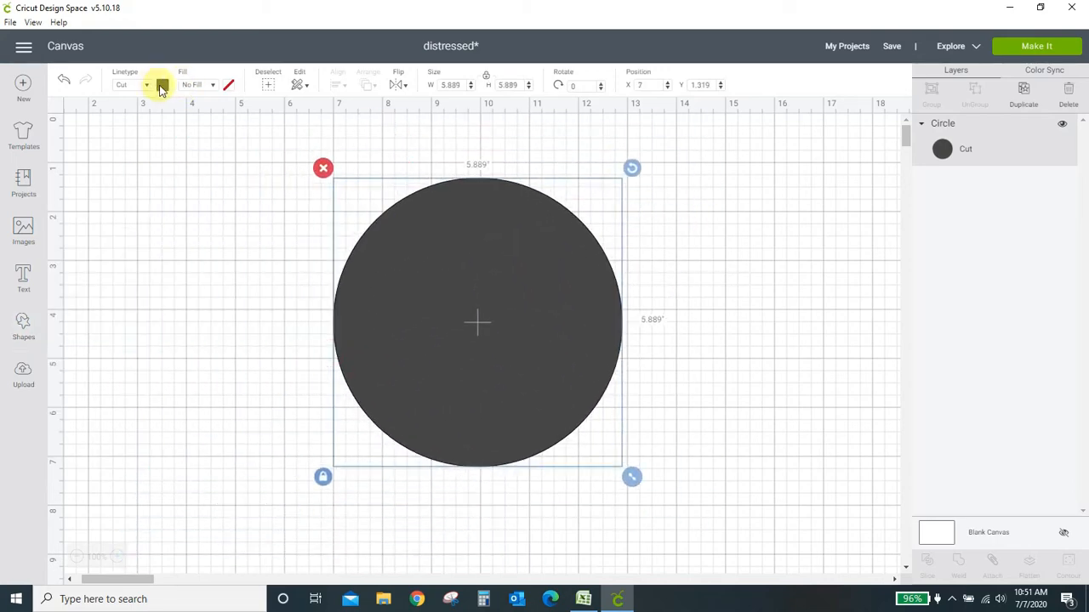
left_click(262, 191)
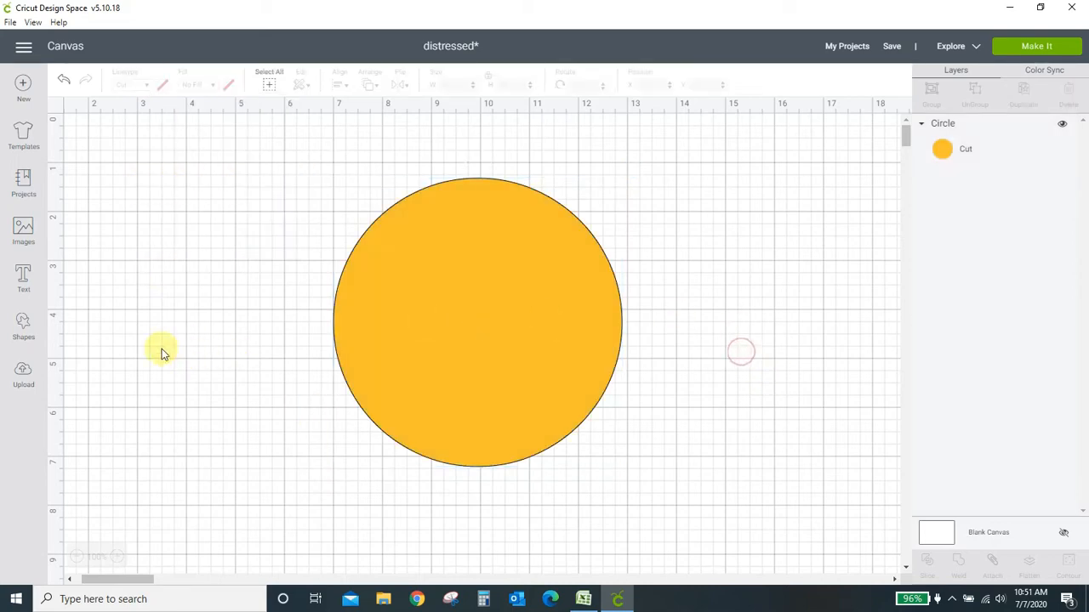
mouse_move(24, 230)
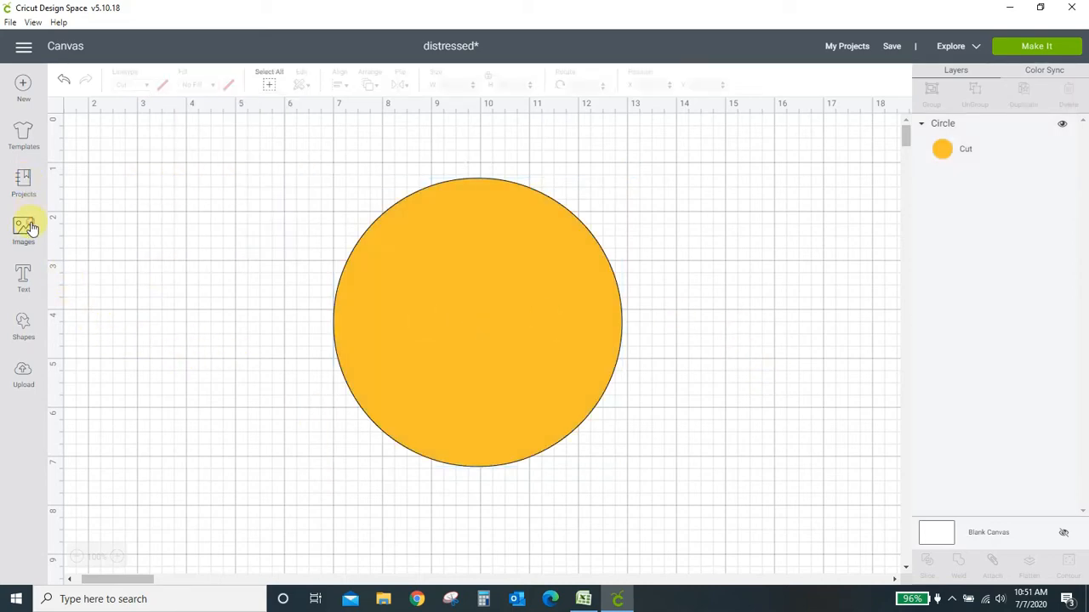
Insert a palm tree image from the image library beside the orange circle
left_click(24, 228)
type("palm tre")
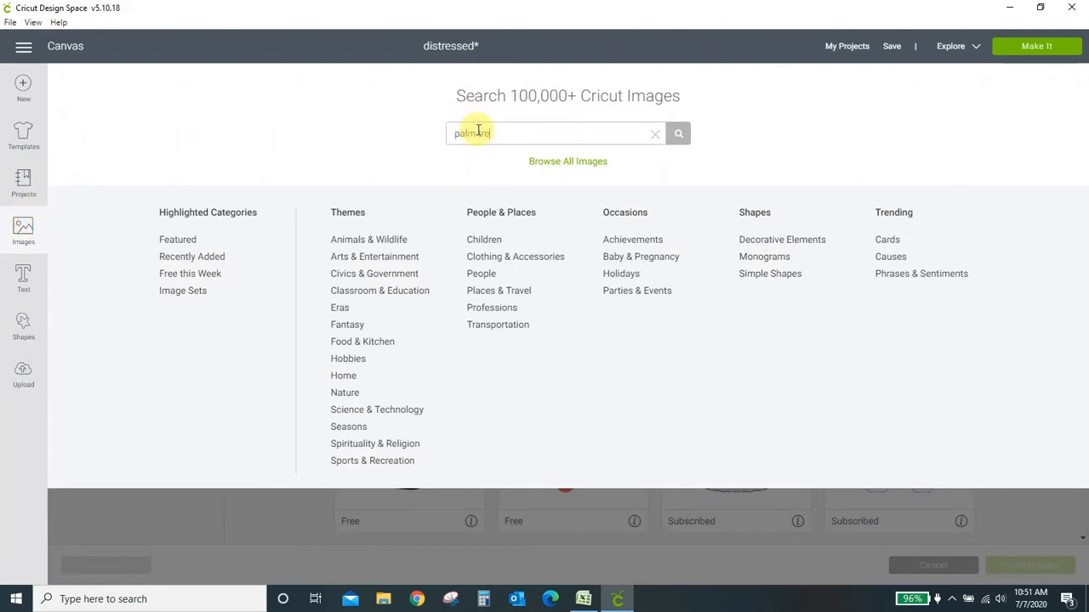
left_click(677, 133)
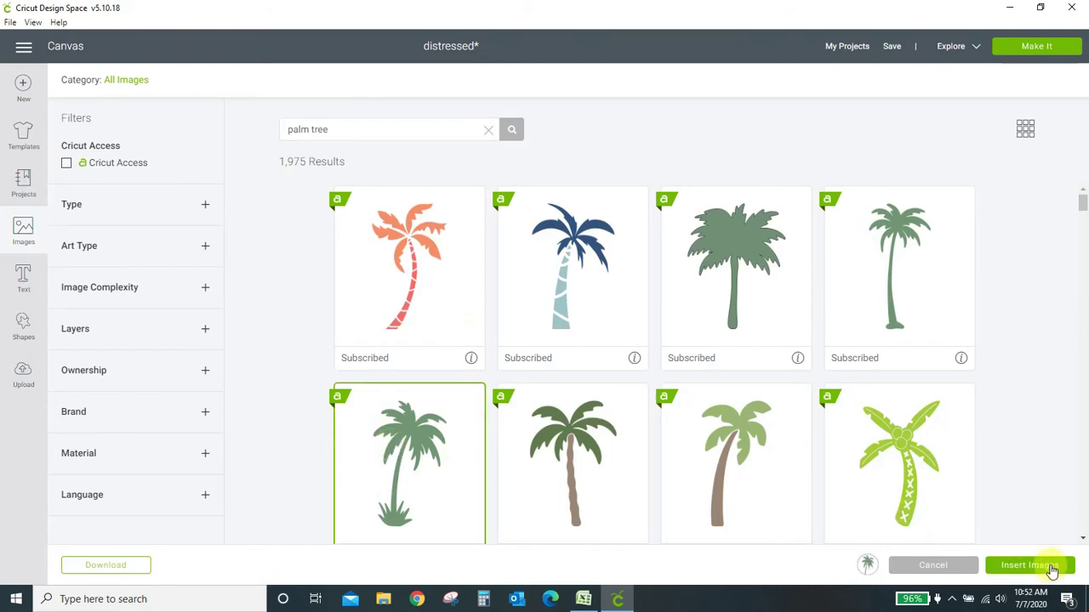
left_click(1027, 565)
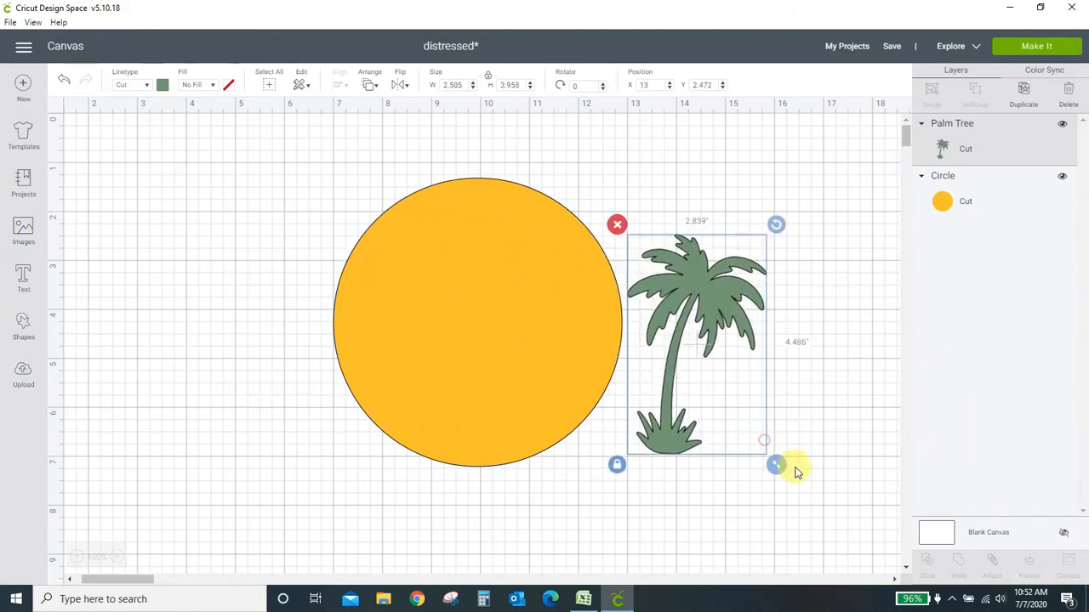
Place the palm on the circle's right edge, duplicate and flip a copy onto the left edge, and arrange their layer order
left_click_drag(776, 466, 742, 460)
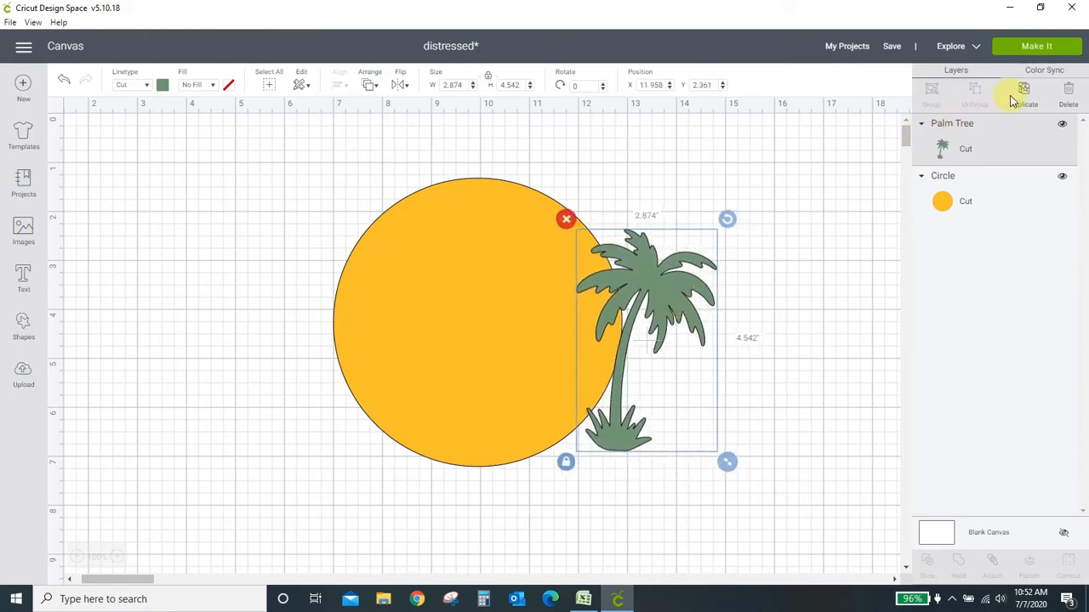
left_click(1021, 88)
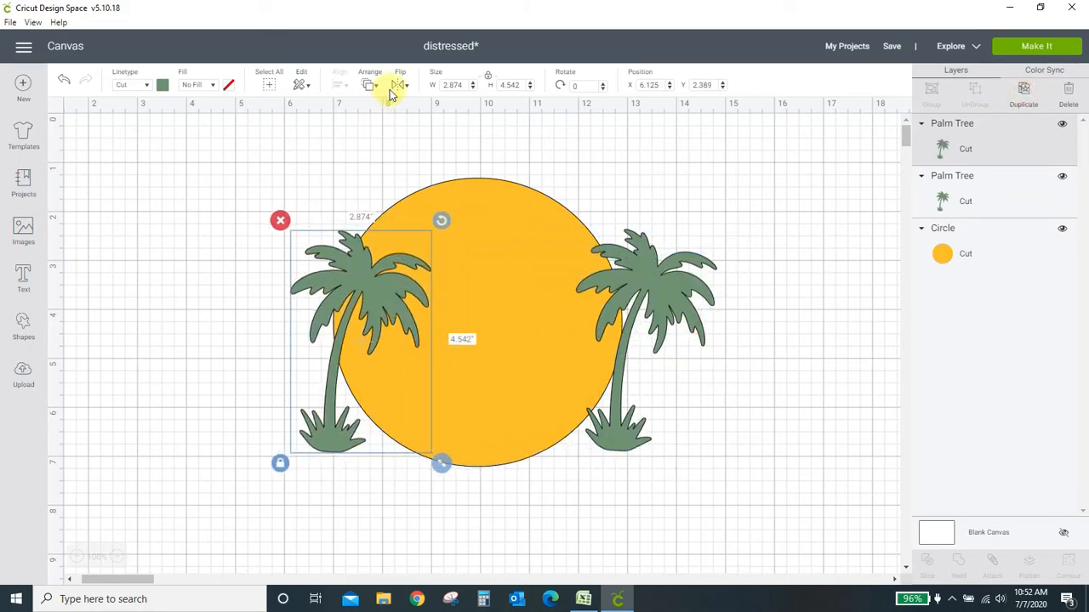
left_click(398, 85)
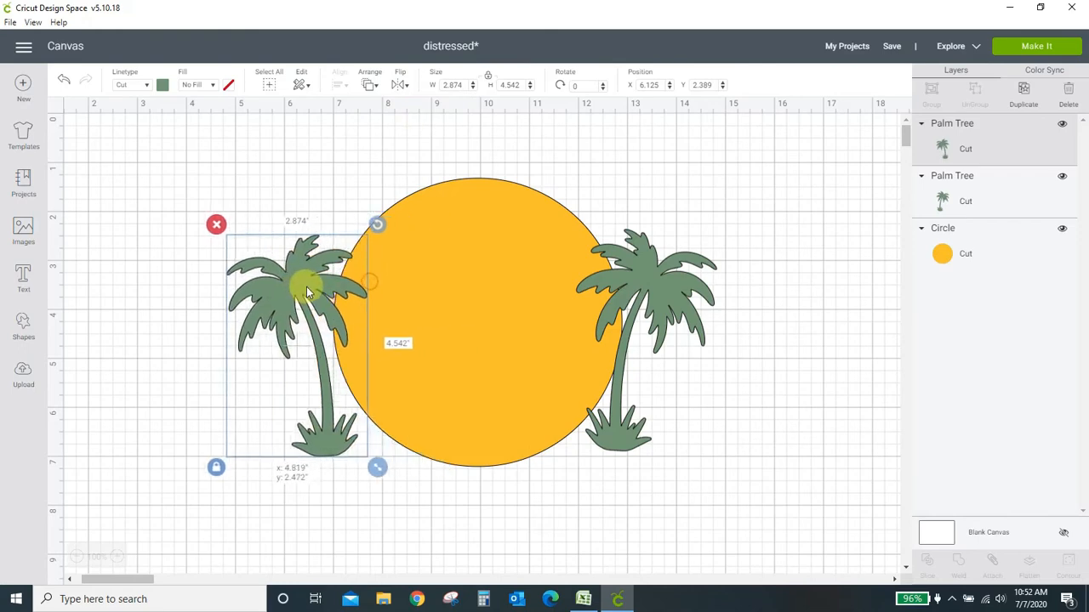
left_click_drag(306, 289, 316, 286)
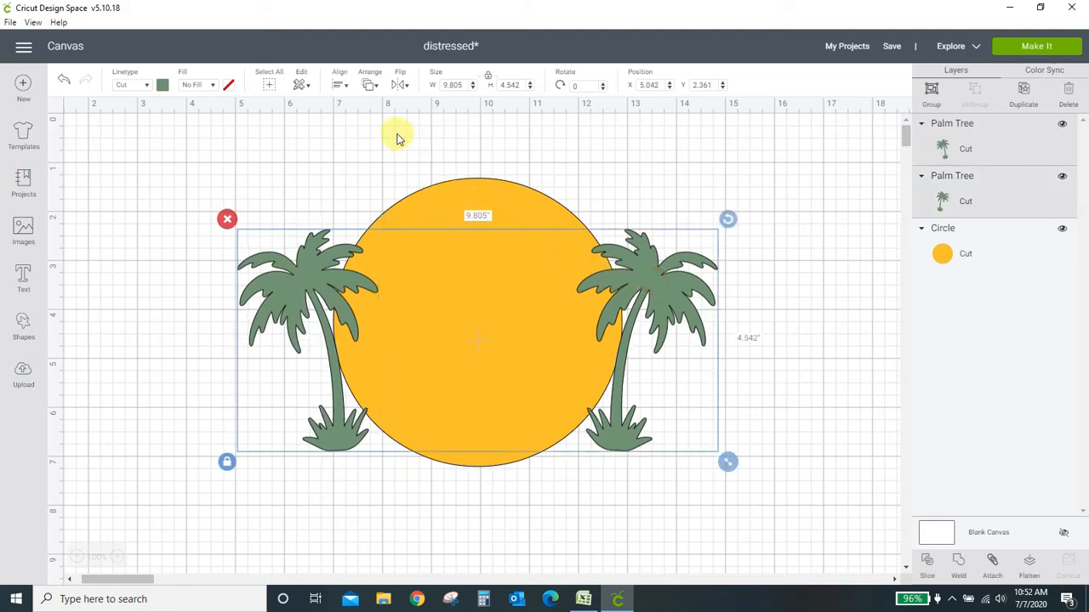
left_click(368, 85)
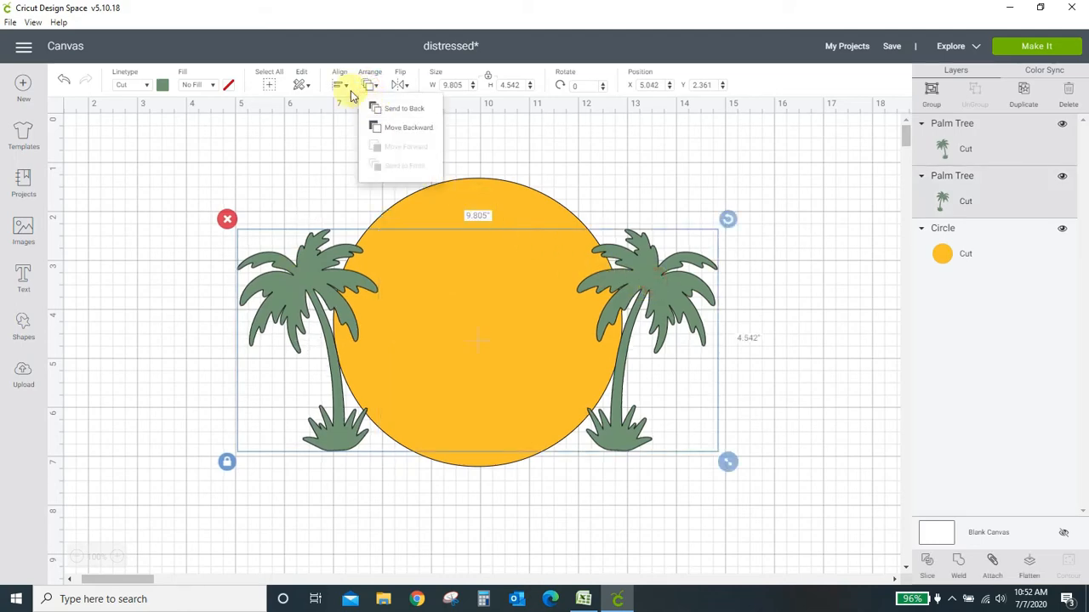
left_click(337, 85)
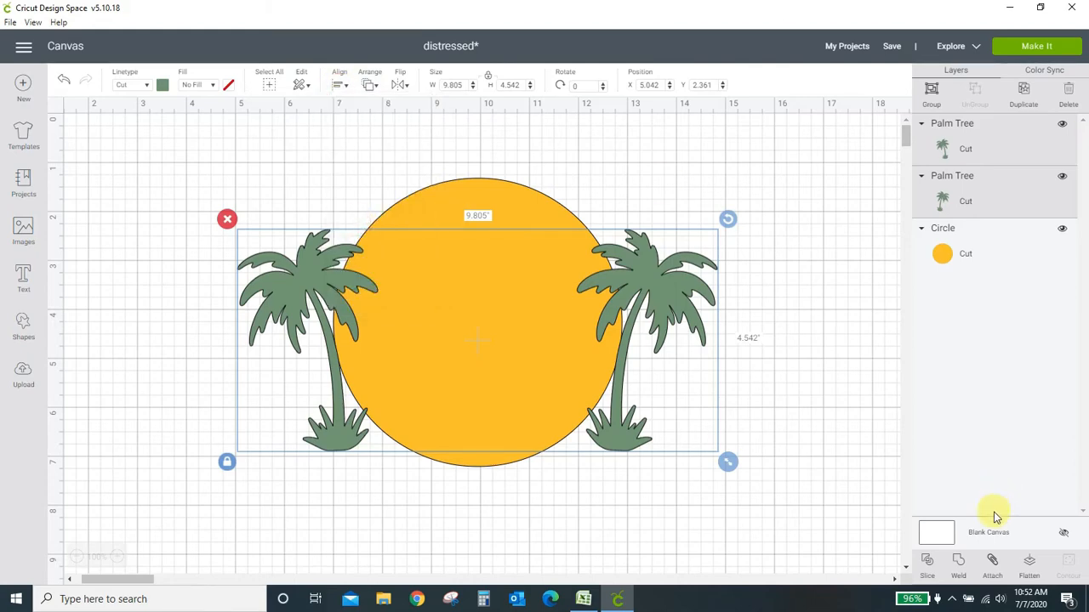
Recolour both attached palm trees pink from the Material colors, then select the orange circle
left_click(992, 562)
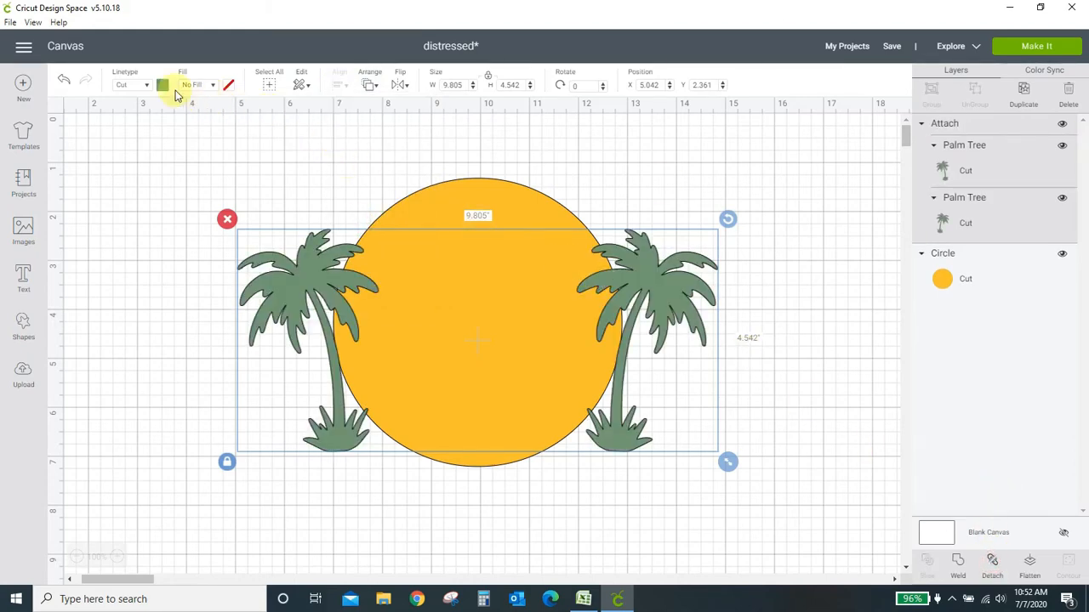
left_click(164, 85)
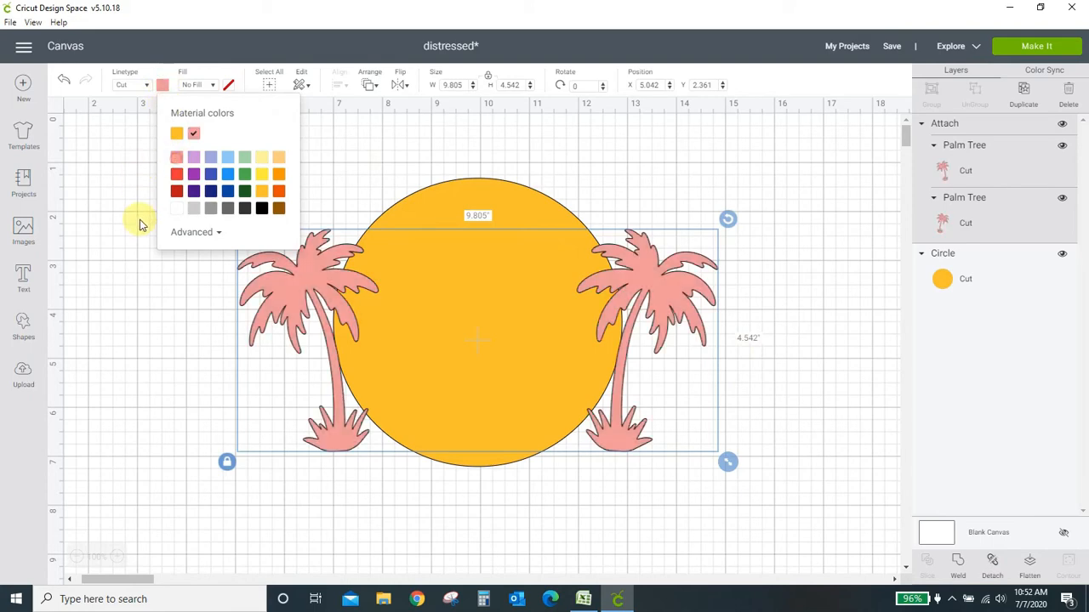
left_click(657, 272)
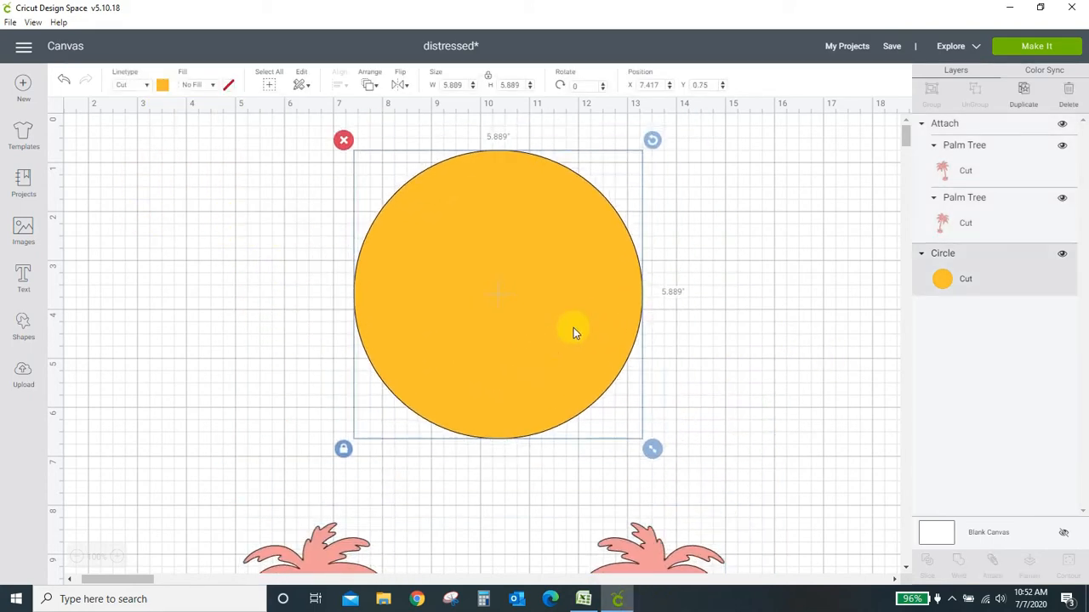
Move the circle lower and stretch a new square into a long thin black bar
left_click_drag(575, 332, 514, 497)
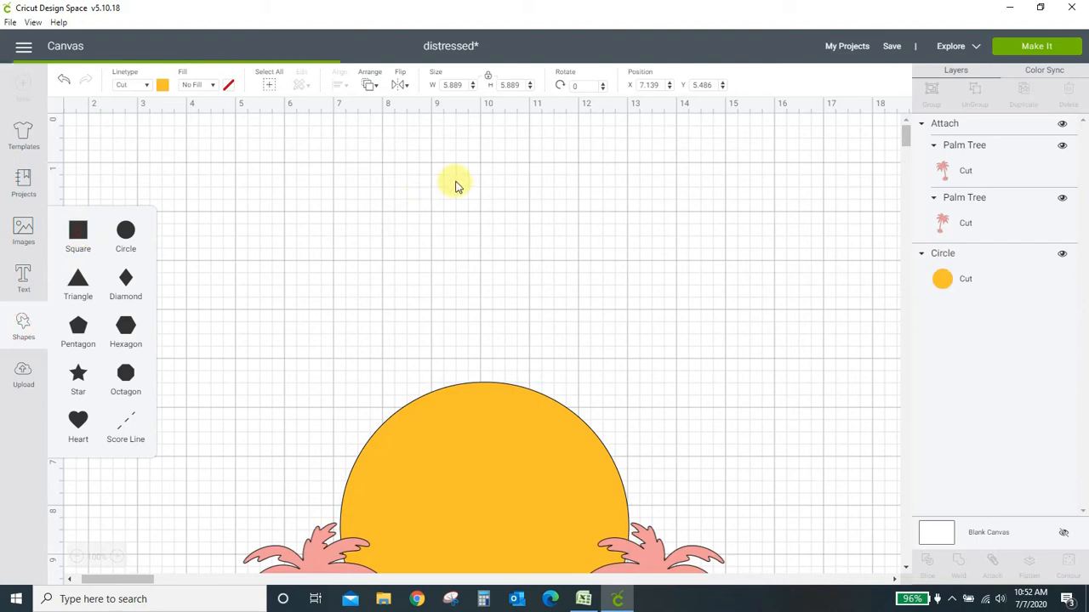
left_click(78, 231)
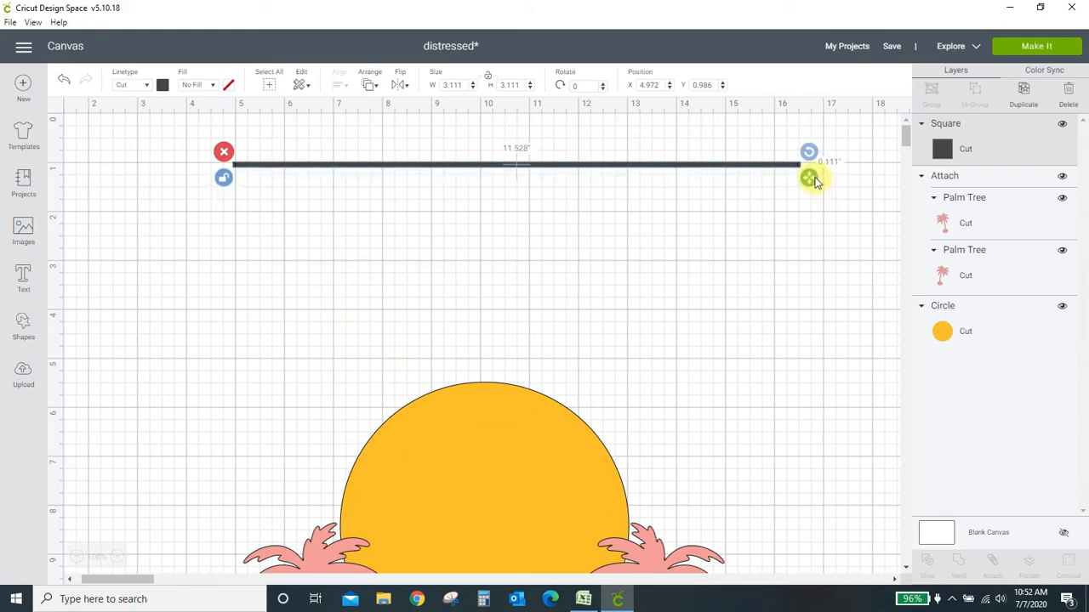
left_click_drag(808, 178, 806, 173)
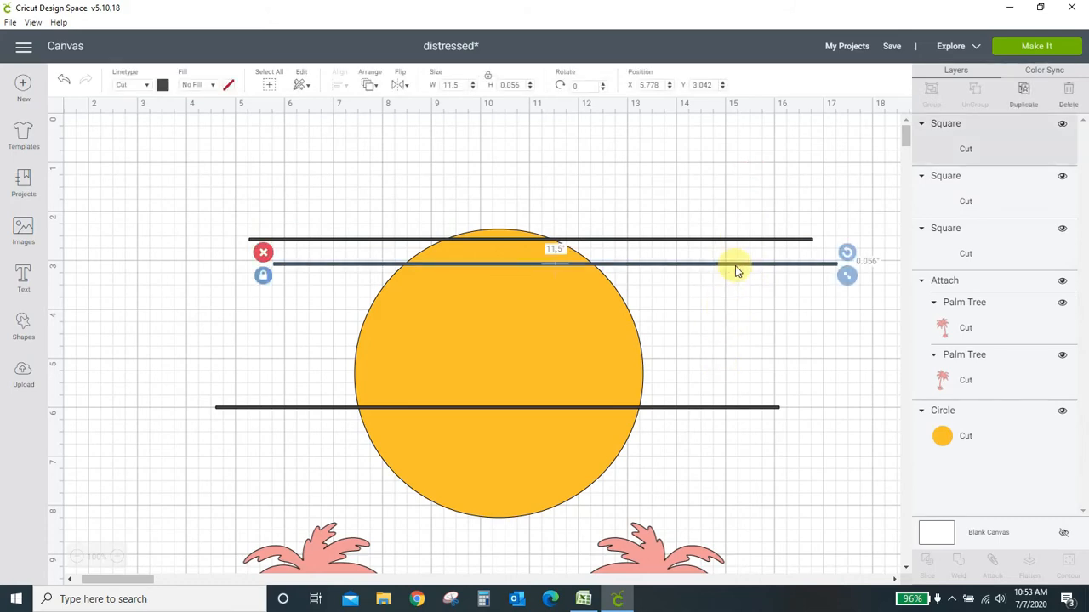
Position three thin bars as stripes across the upper part of the orange circle
left_click_drag(735, 270, 667, 266)
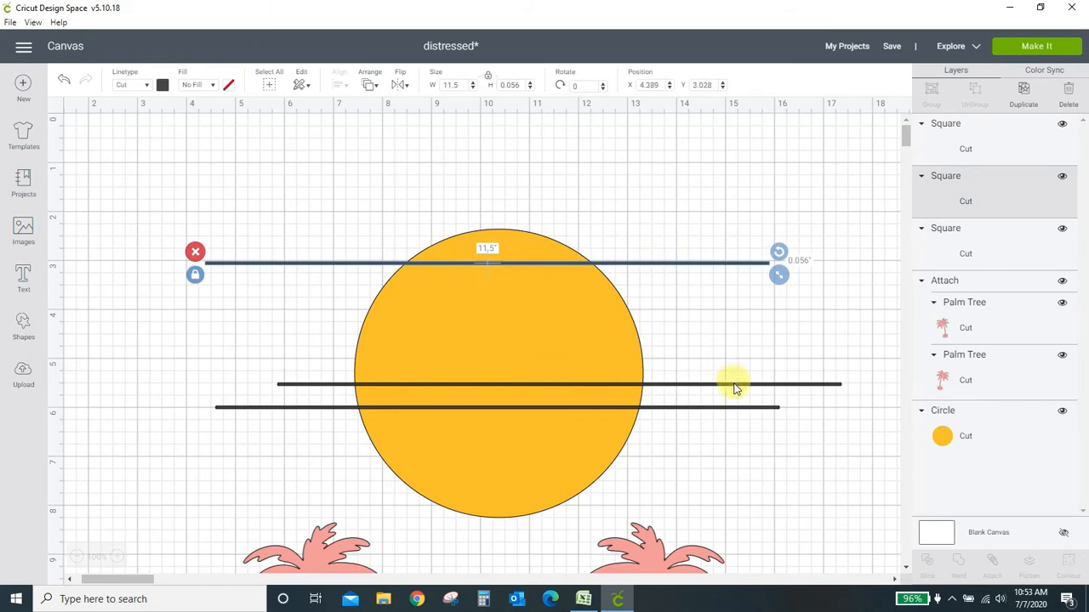
left_click_drag(735, 385, 672, 276)
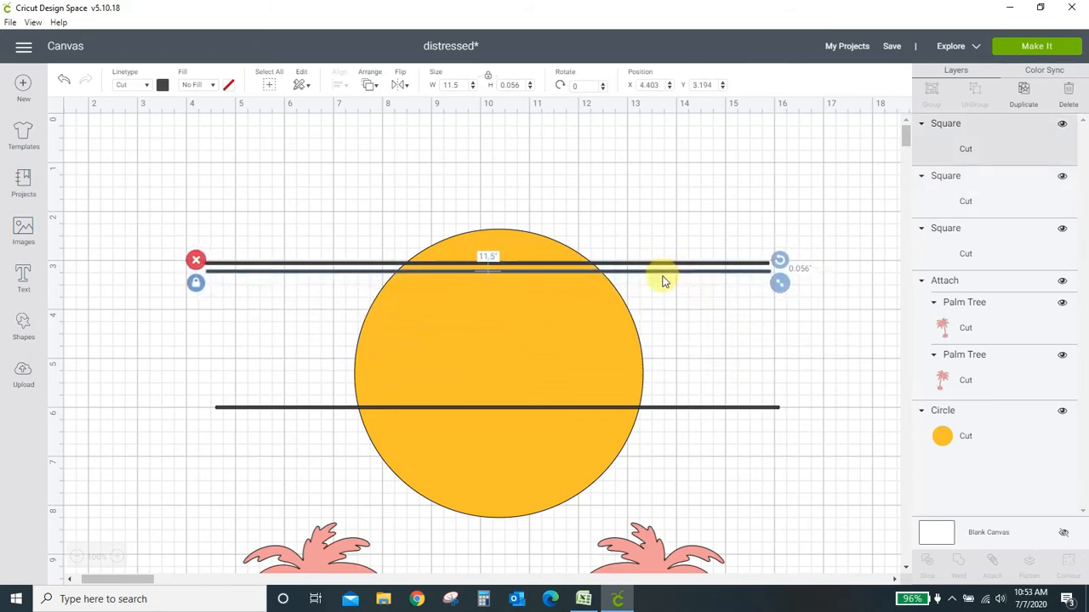
left_click_drag(663, 268, 715, 306)
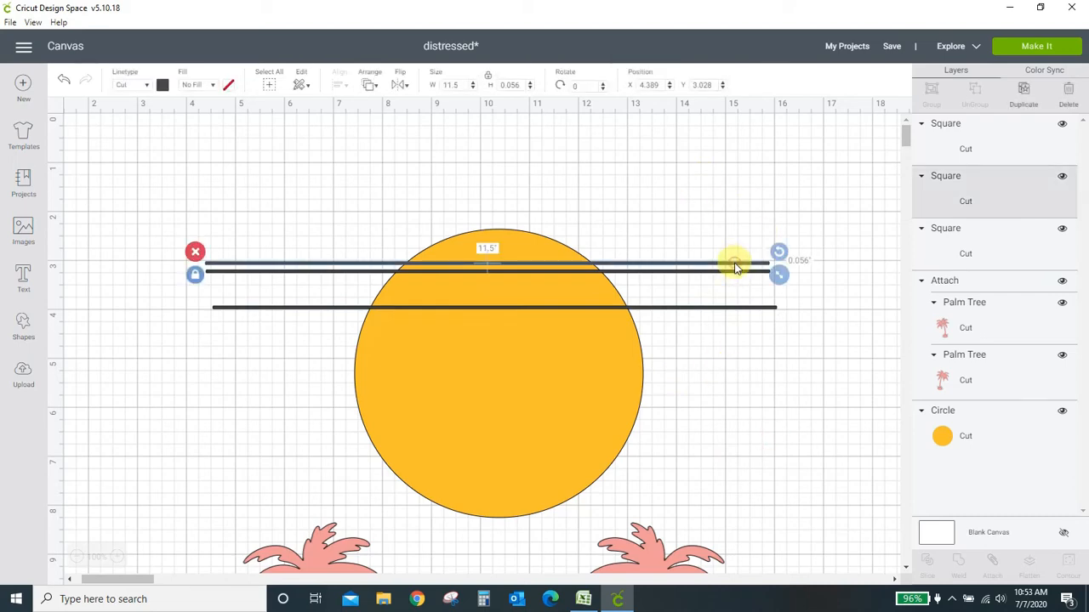
left_click_drag(735, 258, 735, 289)
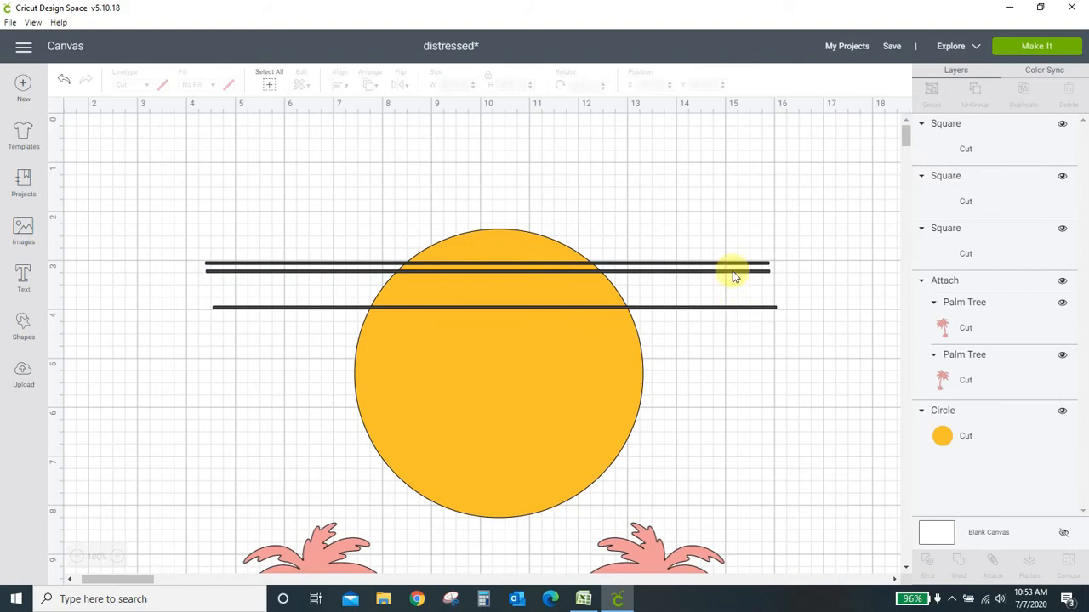
Group the three bars and place duplicated bar sets lower so nine stripes cross the circle
left_click(733, 271)
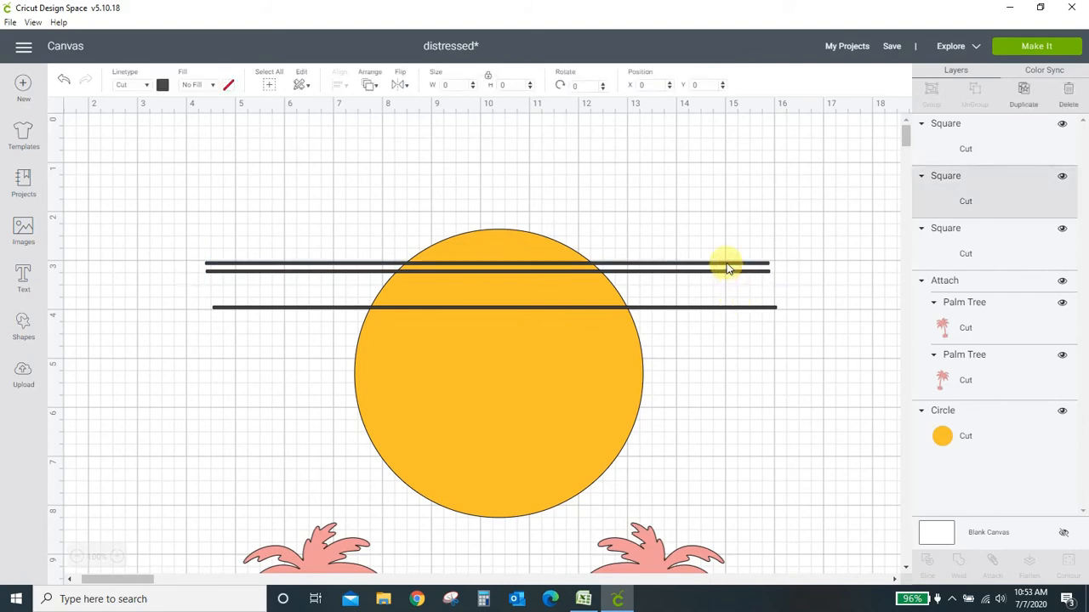
left_click(728, 269)
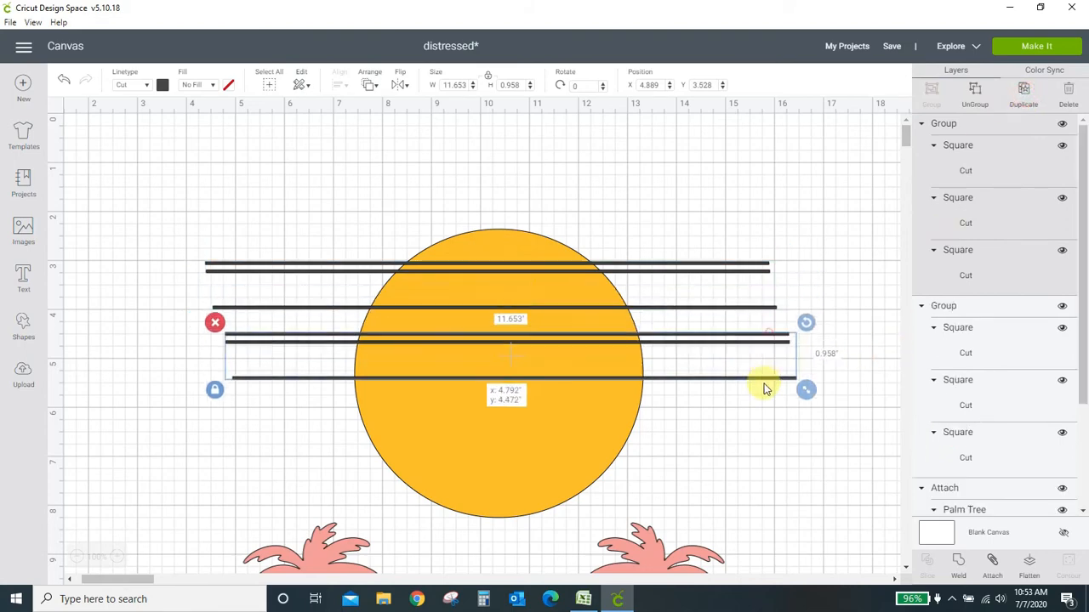
left_click_drag(764, 388, 742, 413)
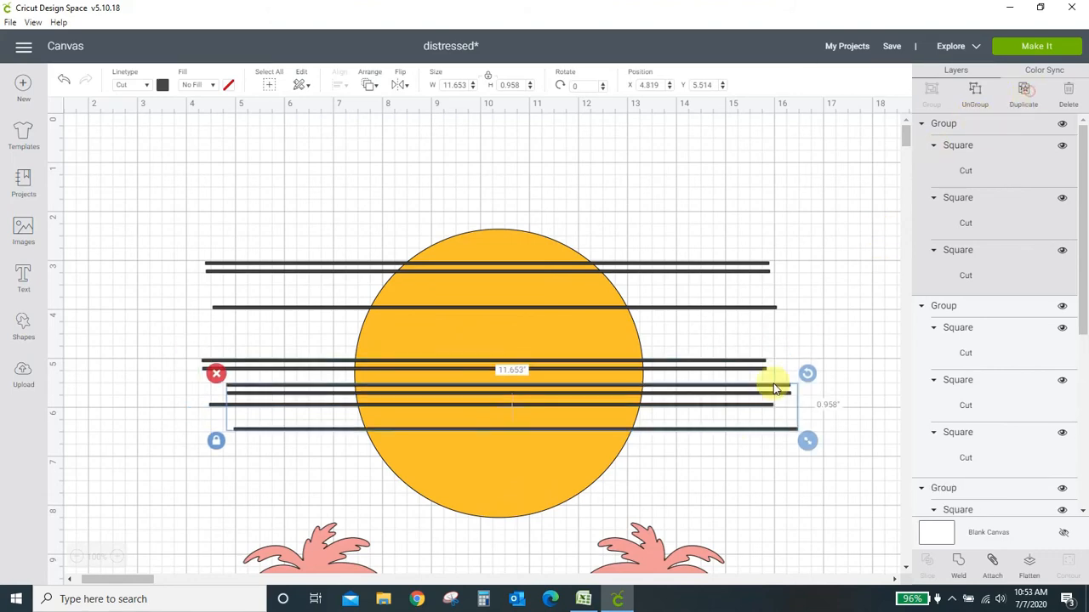
left_click_drag(769, 383, 712, 497)
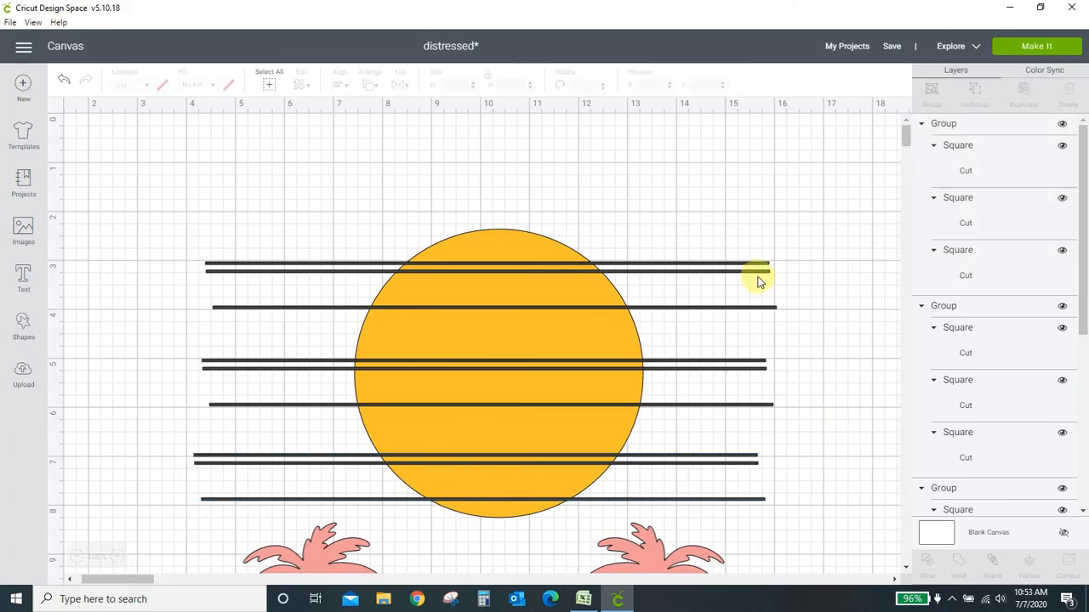
mouse_move(509, 246)
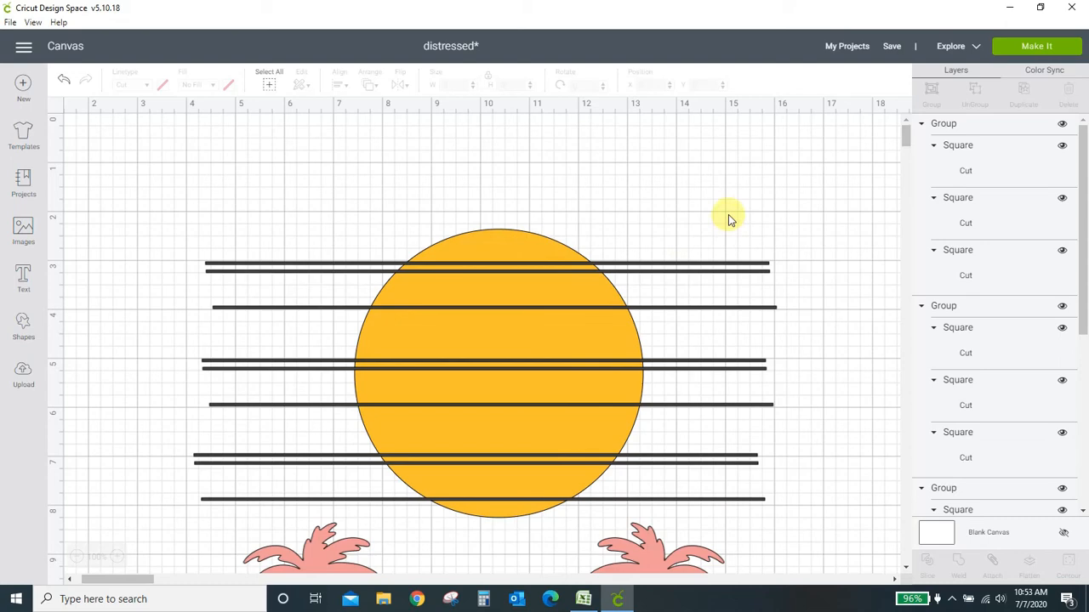
mouse_move(739, 267)
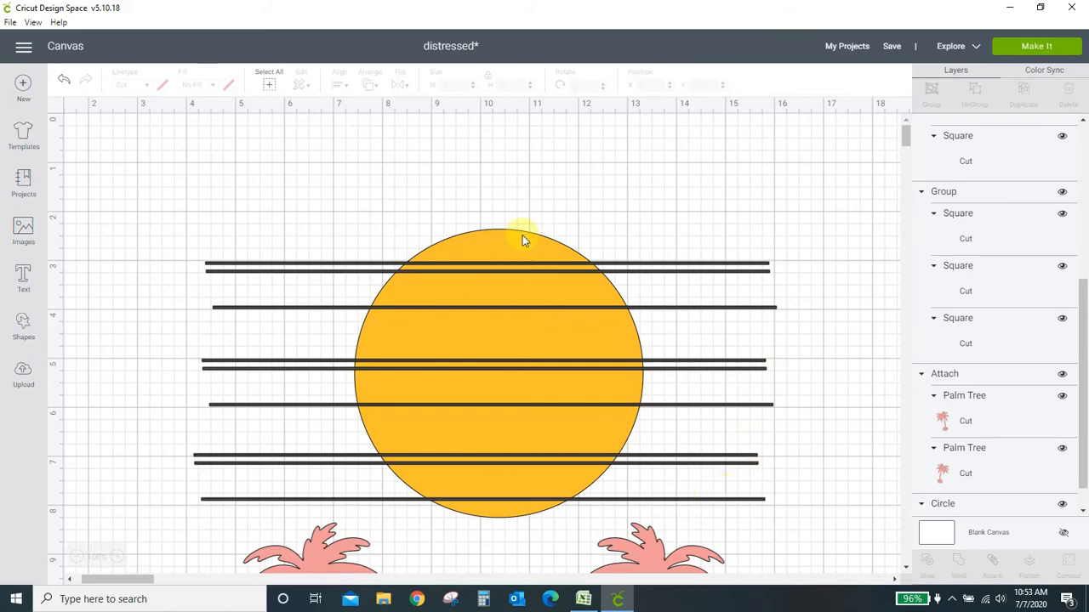
mouse_move(742, 269)
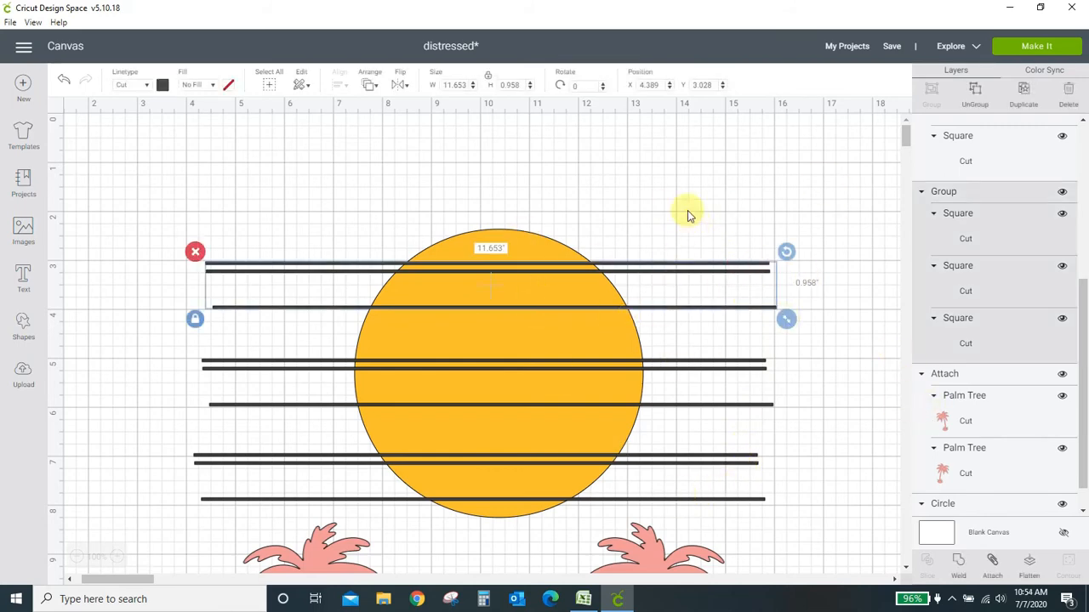
mouse_move(719, 291)
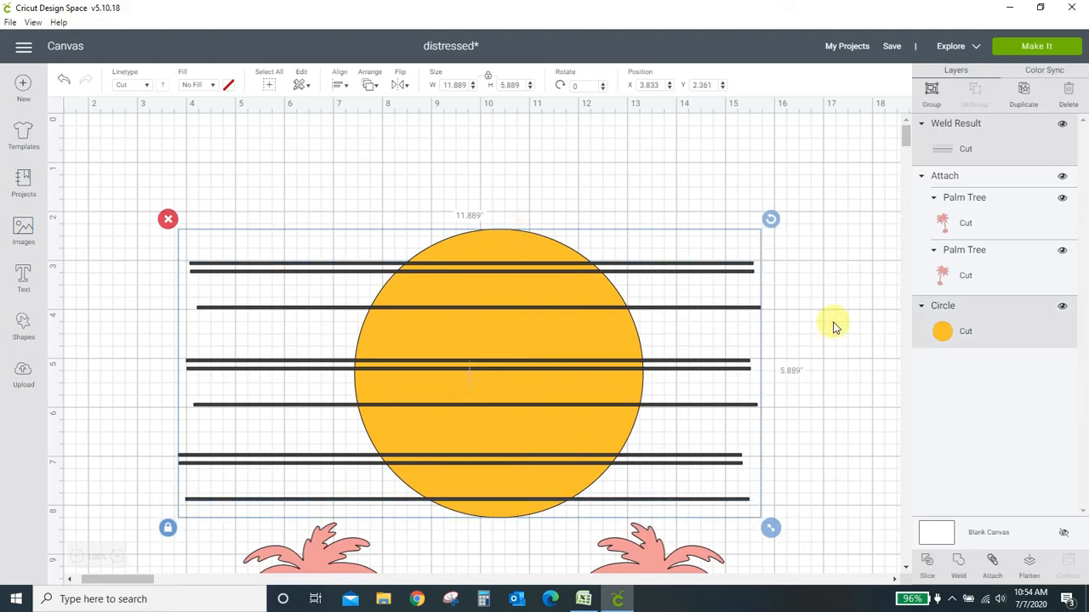
Slice the welded bars out of the circle, leaving the striped sun between the pink palms
left_click(927, 563)
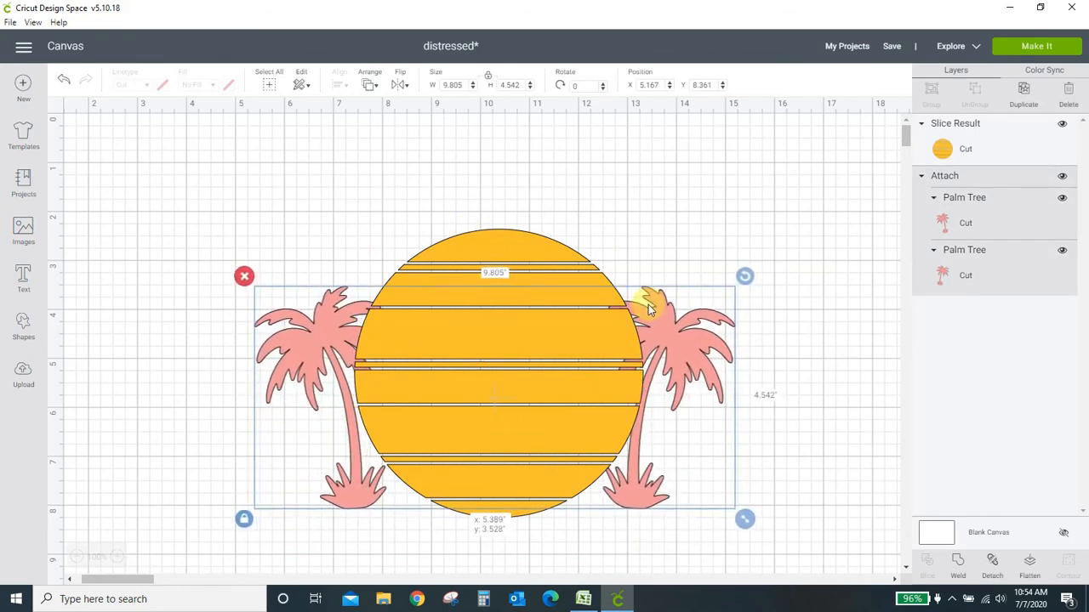
left_click(367, 86)
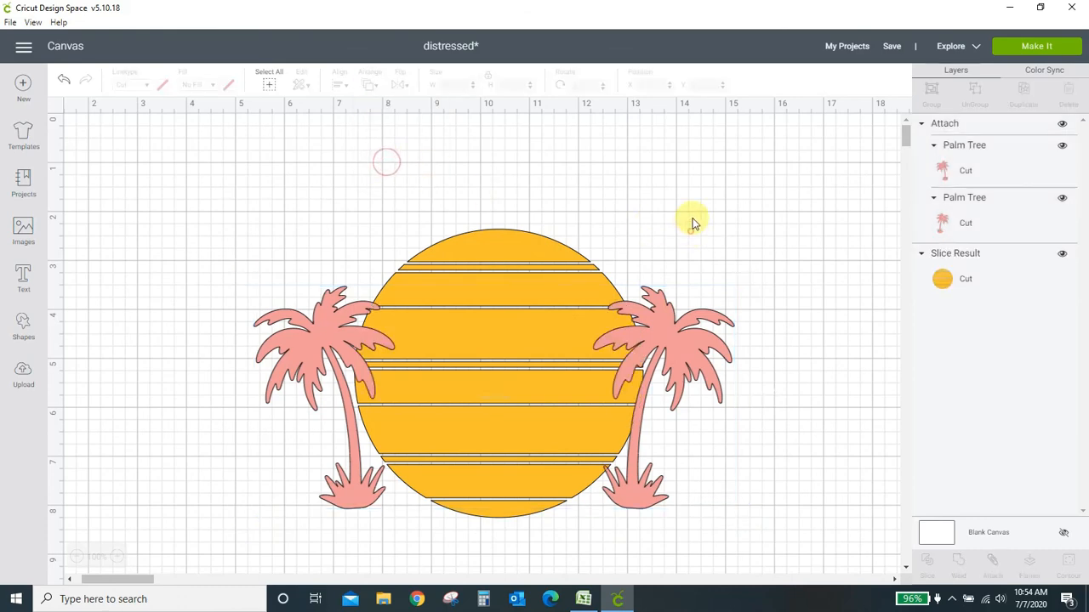
Add the text 'summer' in script font and reduce its letter spacing so the letters join
left_click(23, 278)
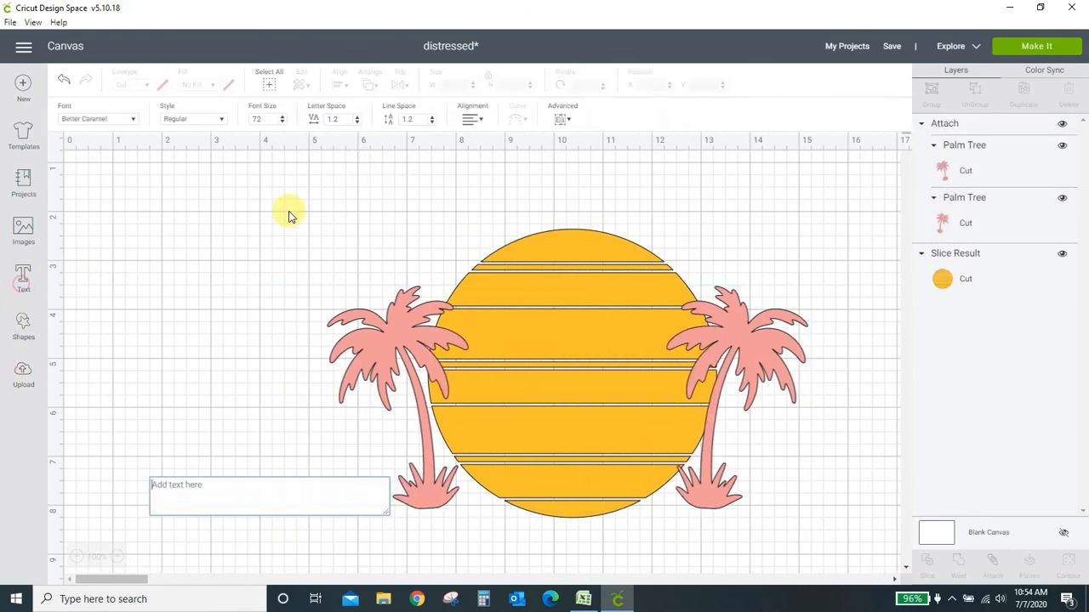
type("summer")
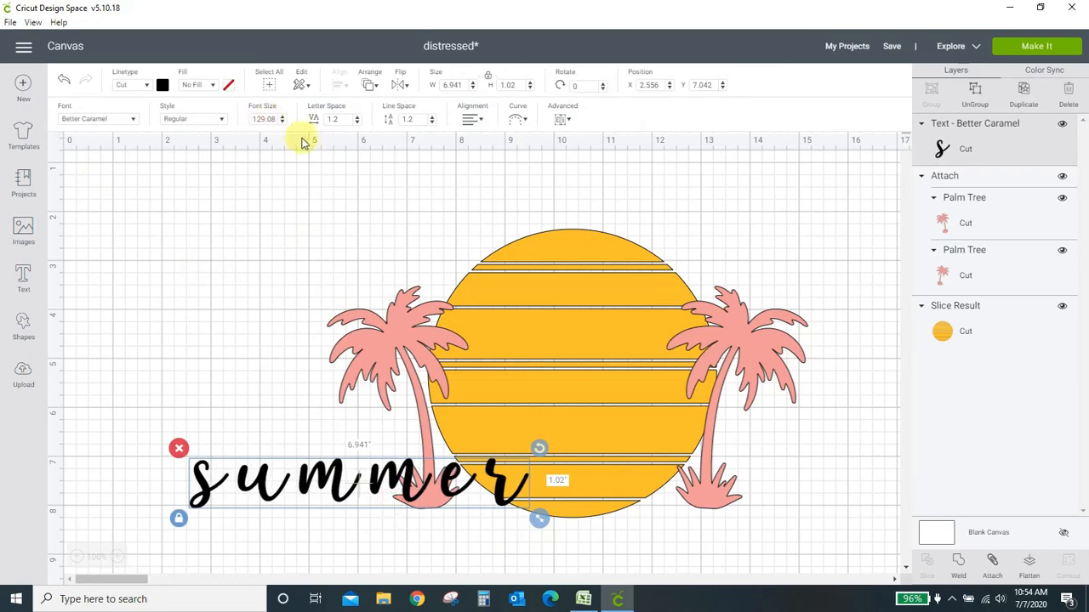
left_click(337, 119)
type("0")
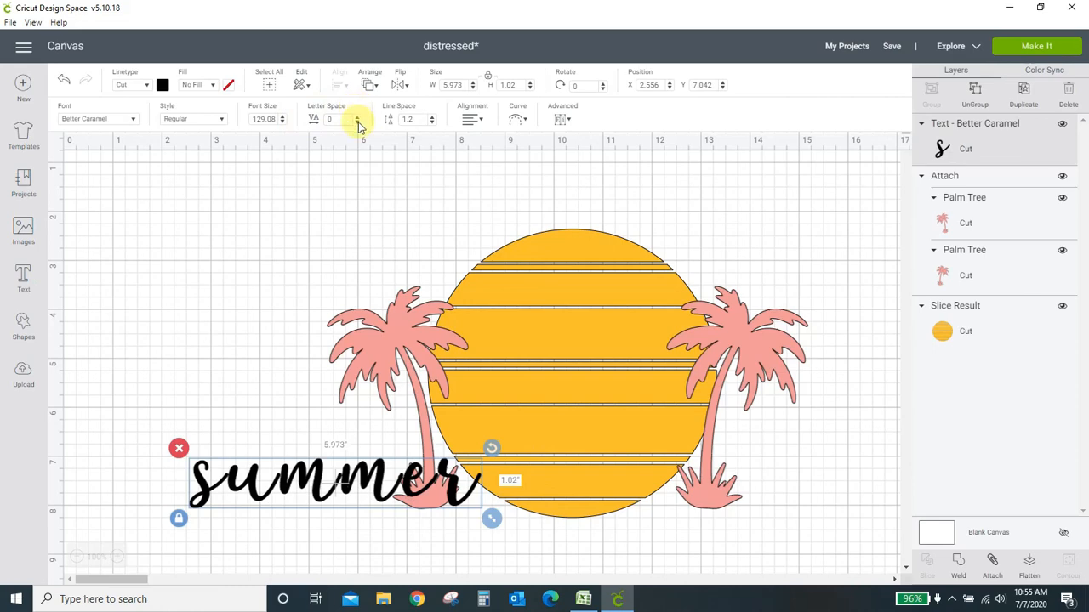
left_click(354, 123)
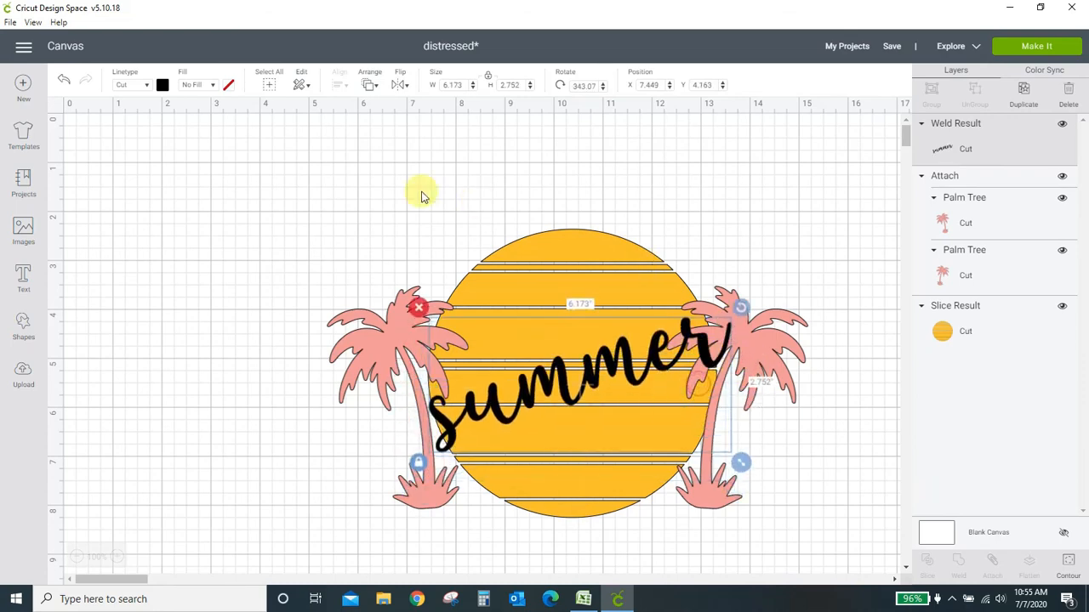
Recolour the welded summer script light blue from the Material colors
left_click(167, 85)
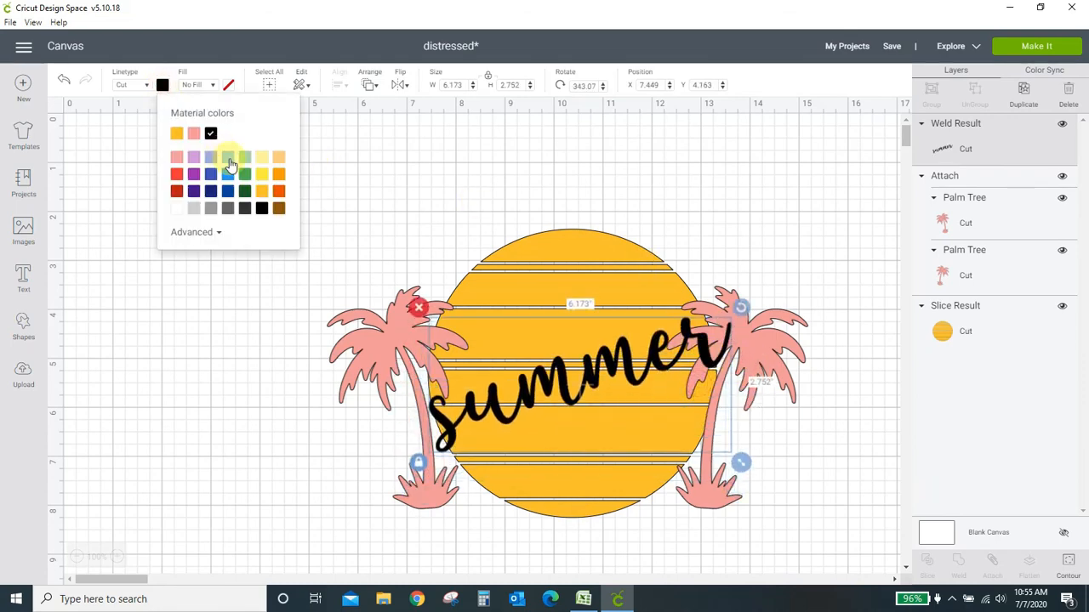
left_click(228, 157)
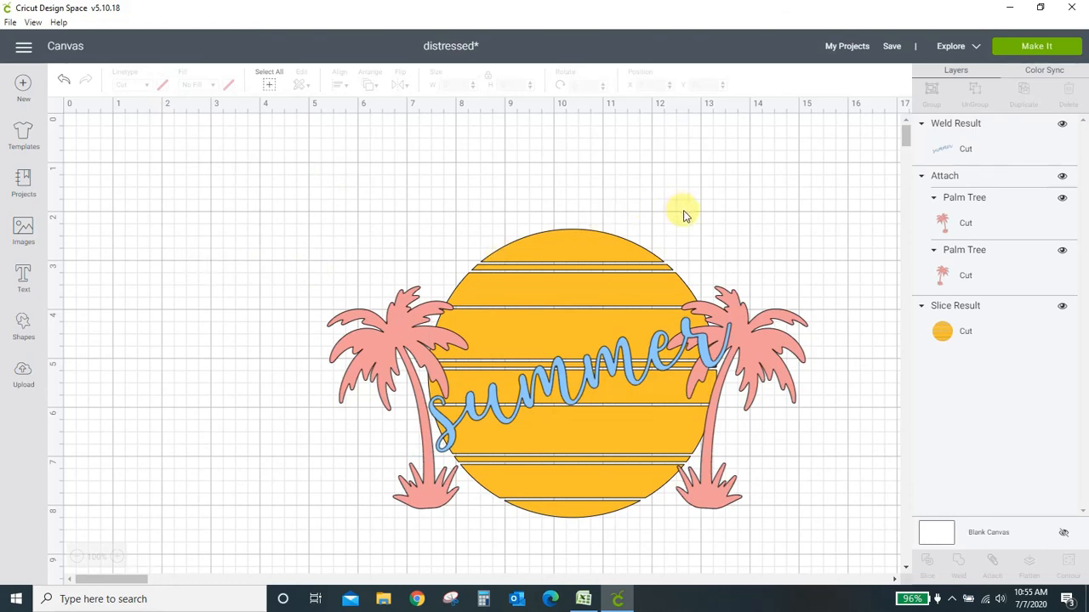
mouse_move(466, 480)
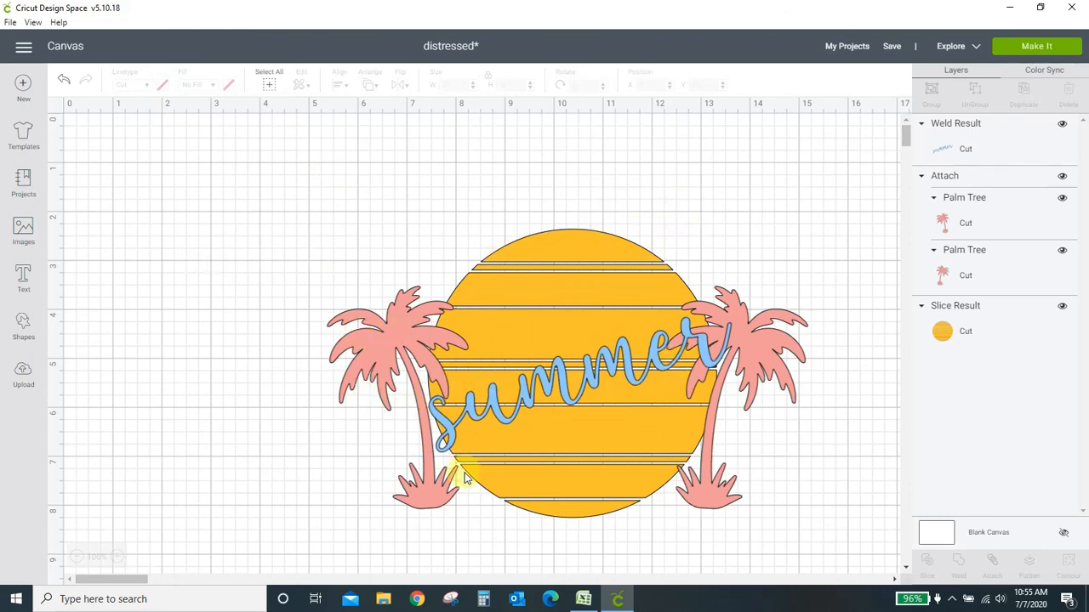
mouse_move(772, 439)
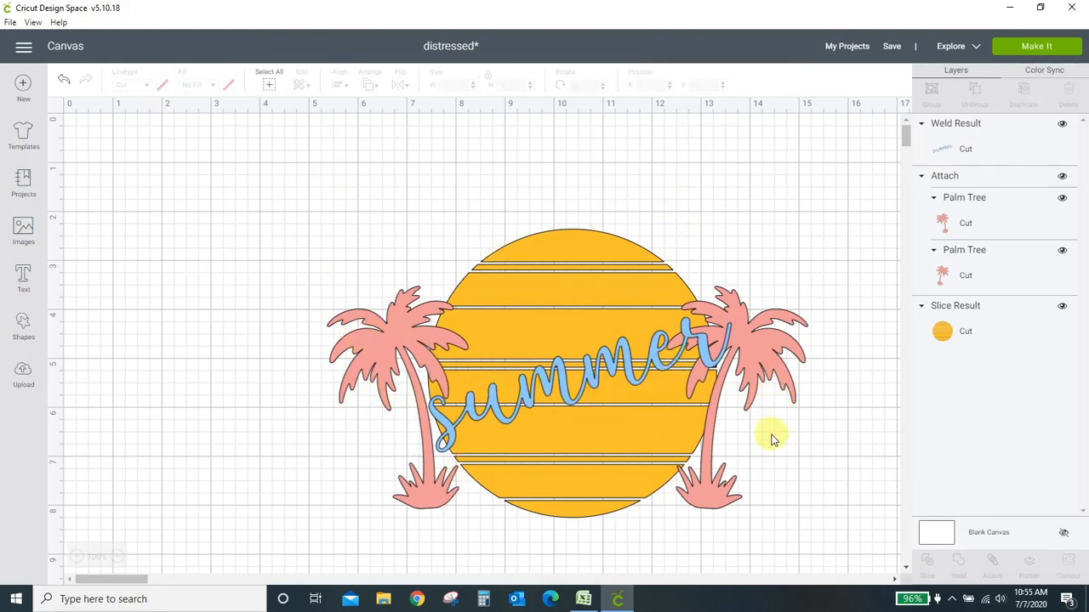
mouse_move(813, 419)
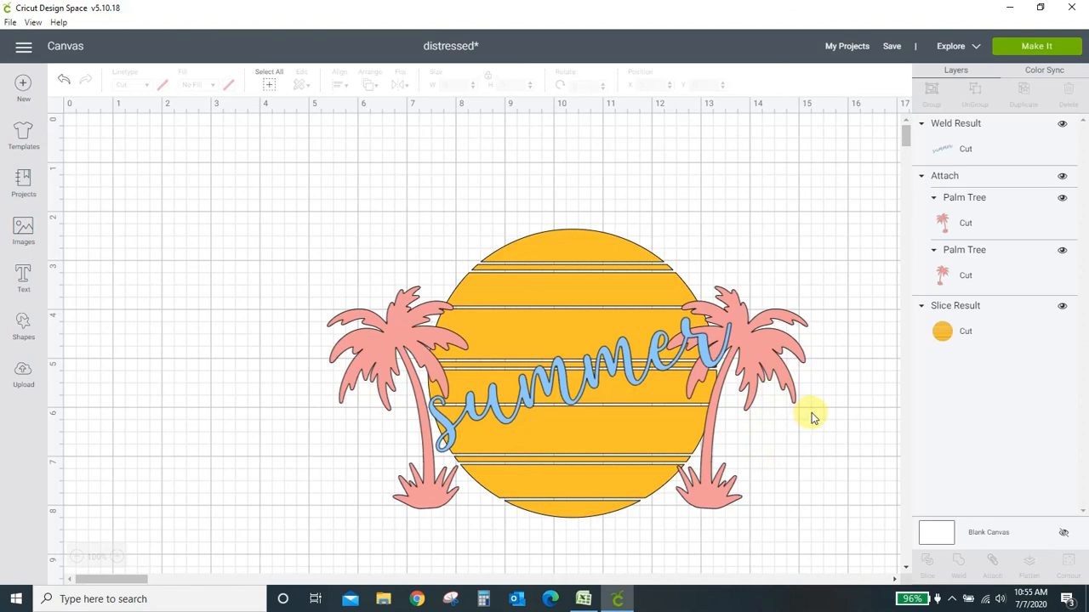
mouse_move(823, 413)
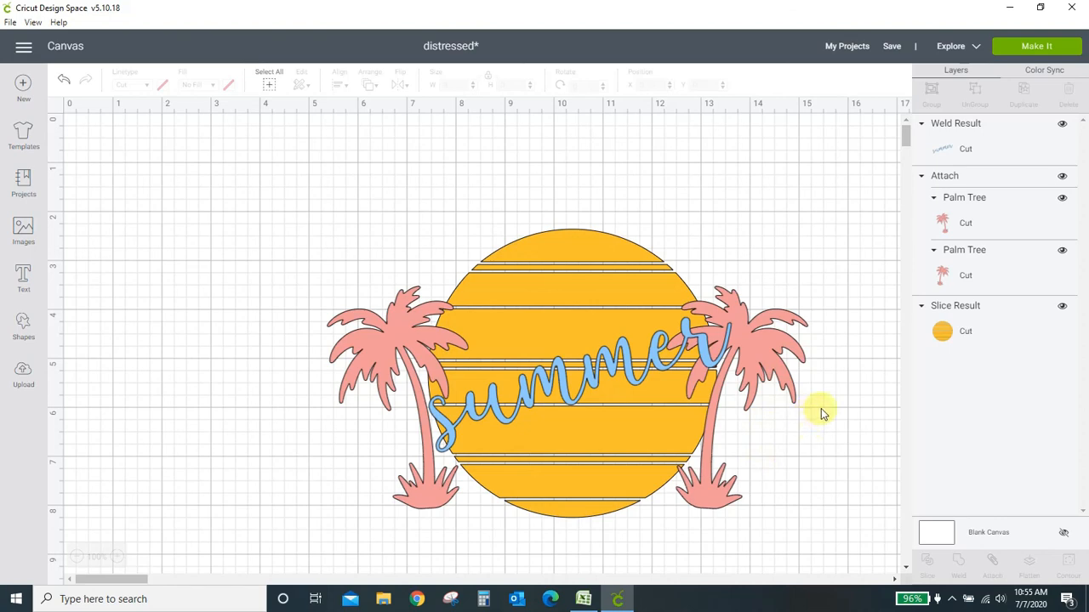